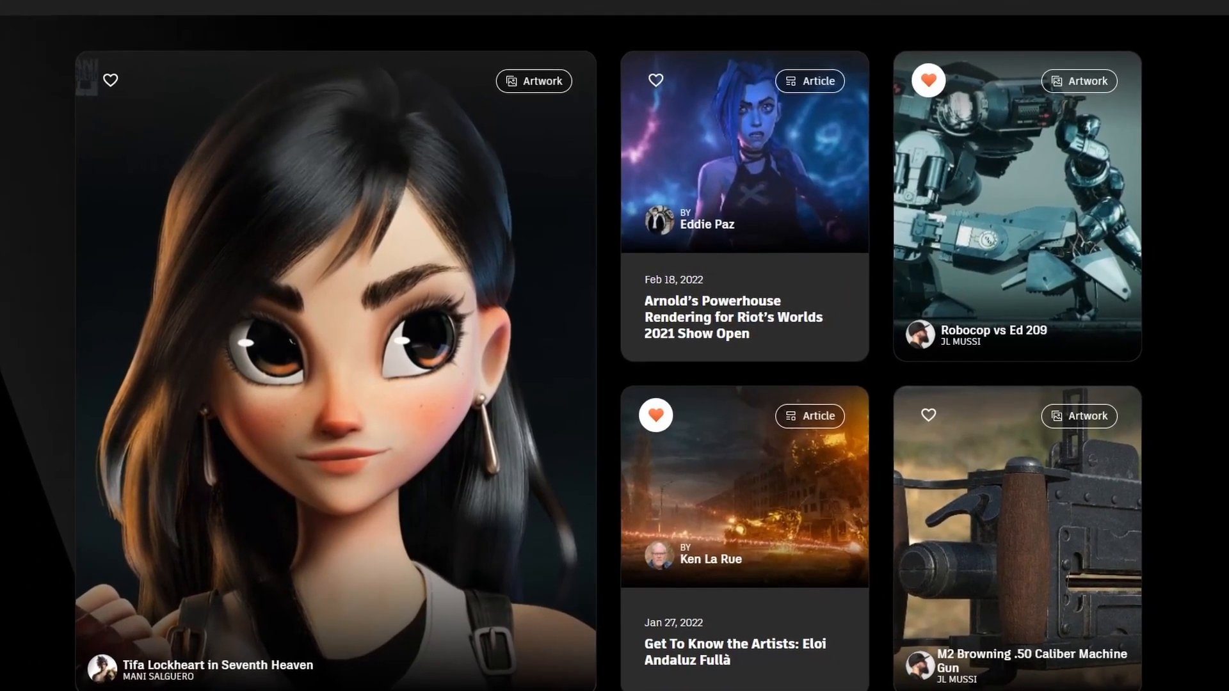
Step: Scroll the home page up to the header, then down to the Learn section's tutorial cards
{"action": "scroll", "scroll_direction": "up", "scroll_amount": 3}
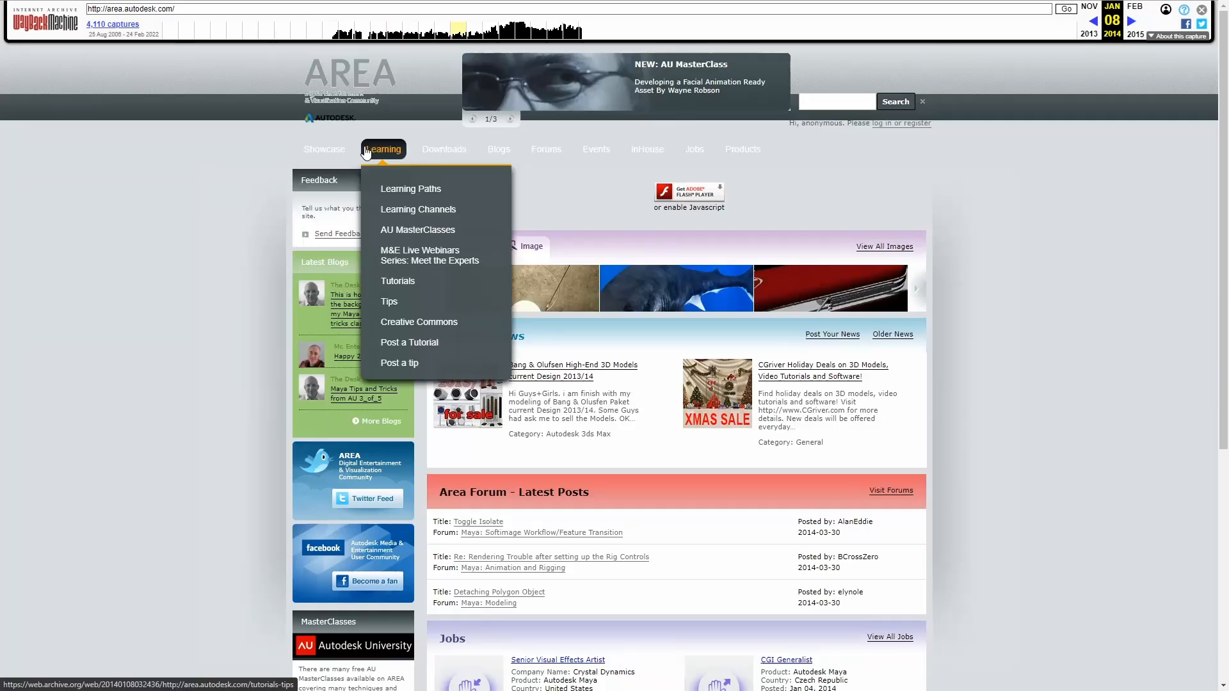
{"action": "left_click", "coordinate": [1130, 20]}
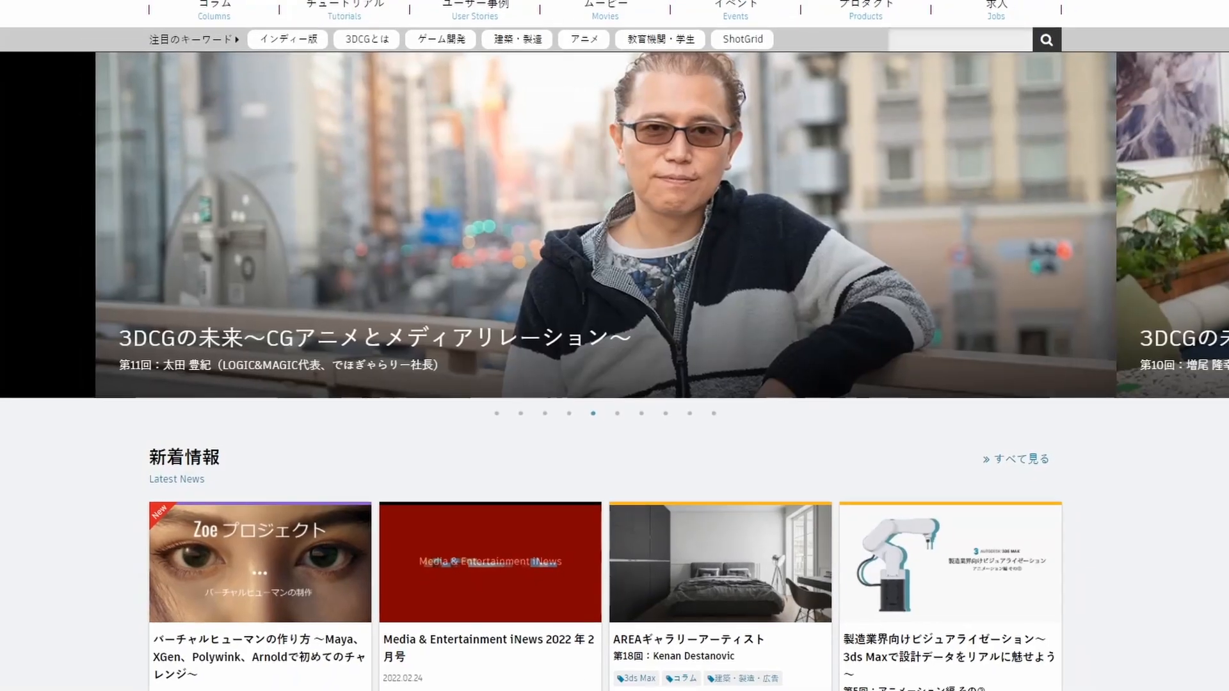
{"action": "scroll", "scroll_direction": "up", "scroll_amount": 3}
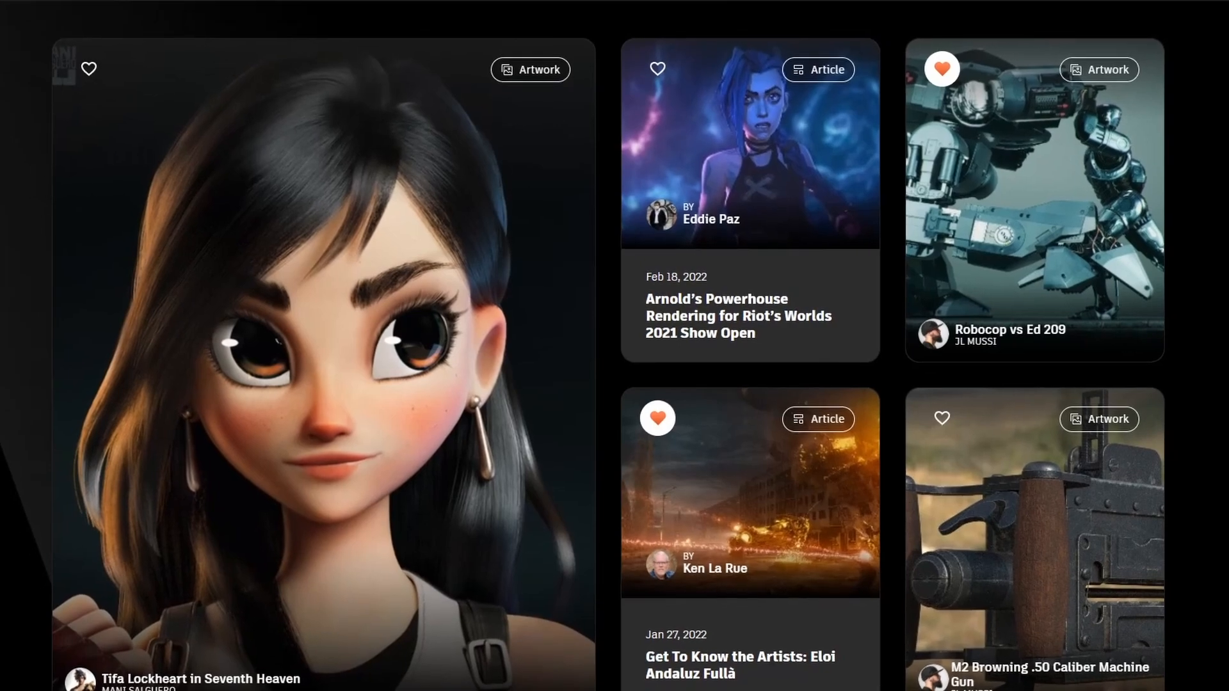
{"action": "scroll", "scroll_direction": "down", "scroll_amount": 3}
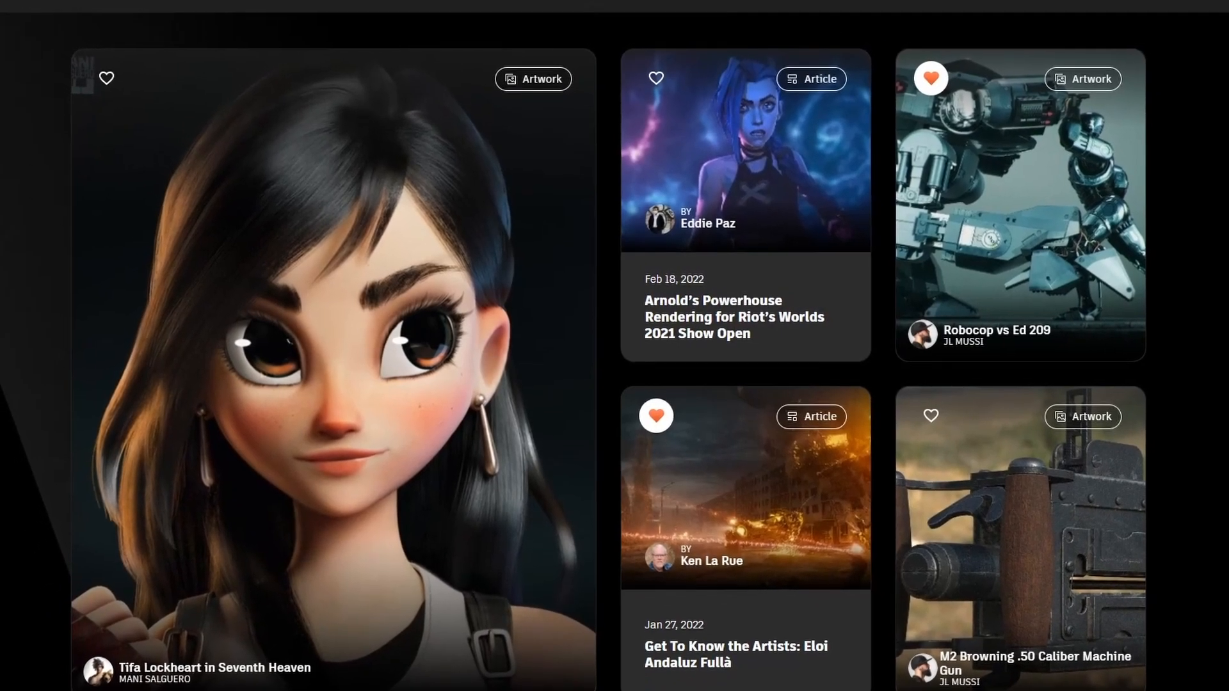
{"action": "scroll", "scroll_direction": "up", "scroll_amount": 3}
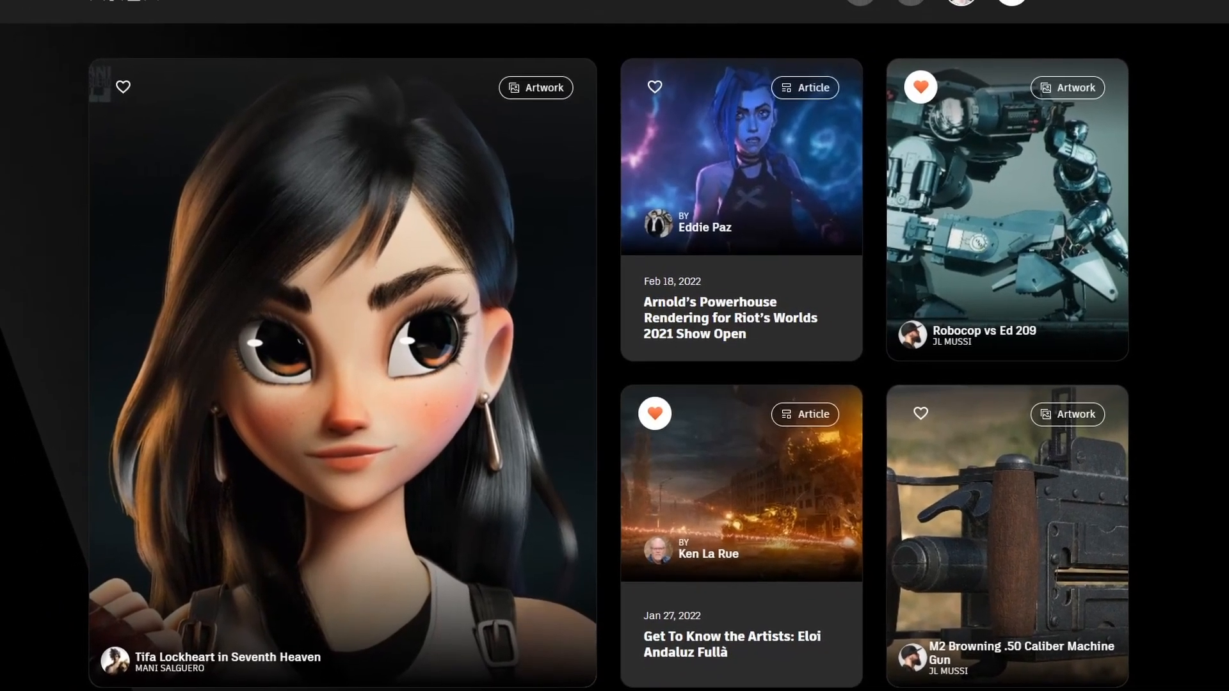
{"action": "scroll", "scroll_direction": "up", "scroll_amount": 3}
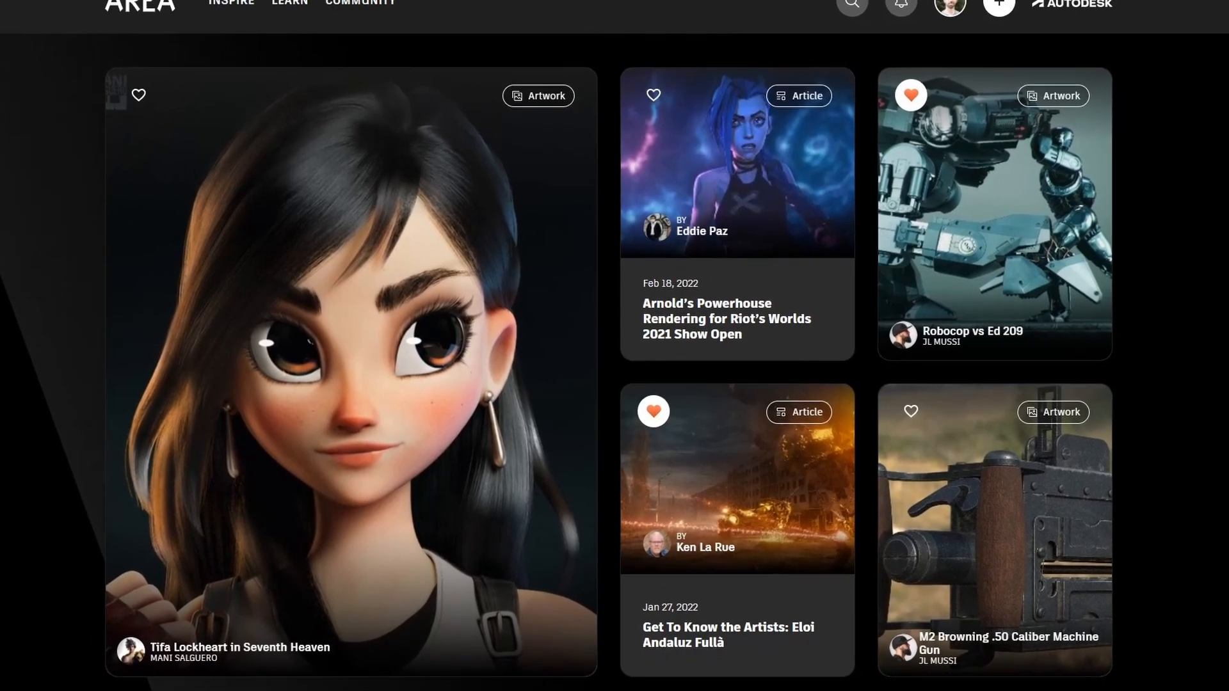
{"action": "scroll", "scroll_direction": "up", "scroll_amount": 3}
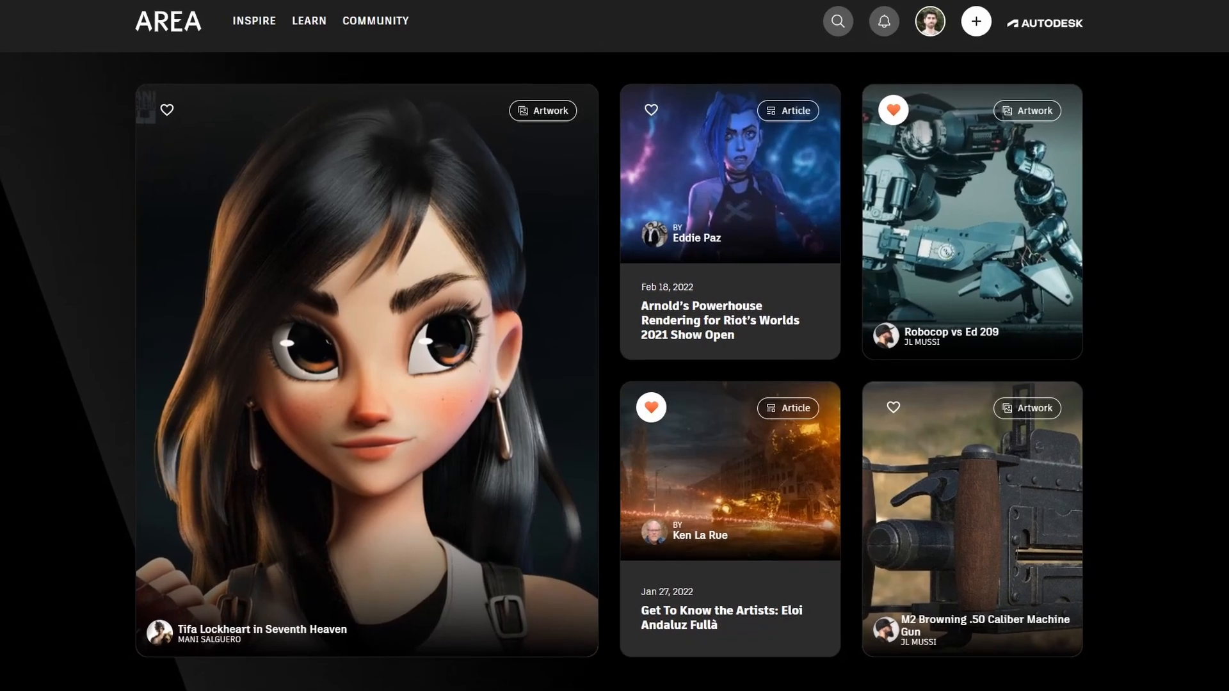
{"action": "scroll", "scroll_direction": "down", "scroll_amount": 3}
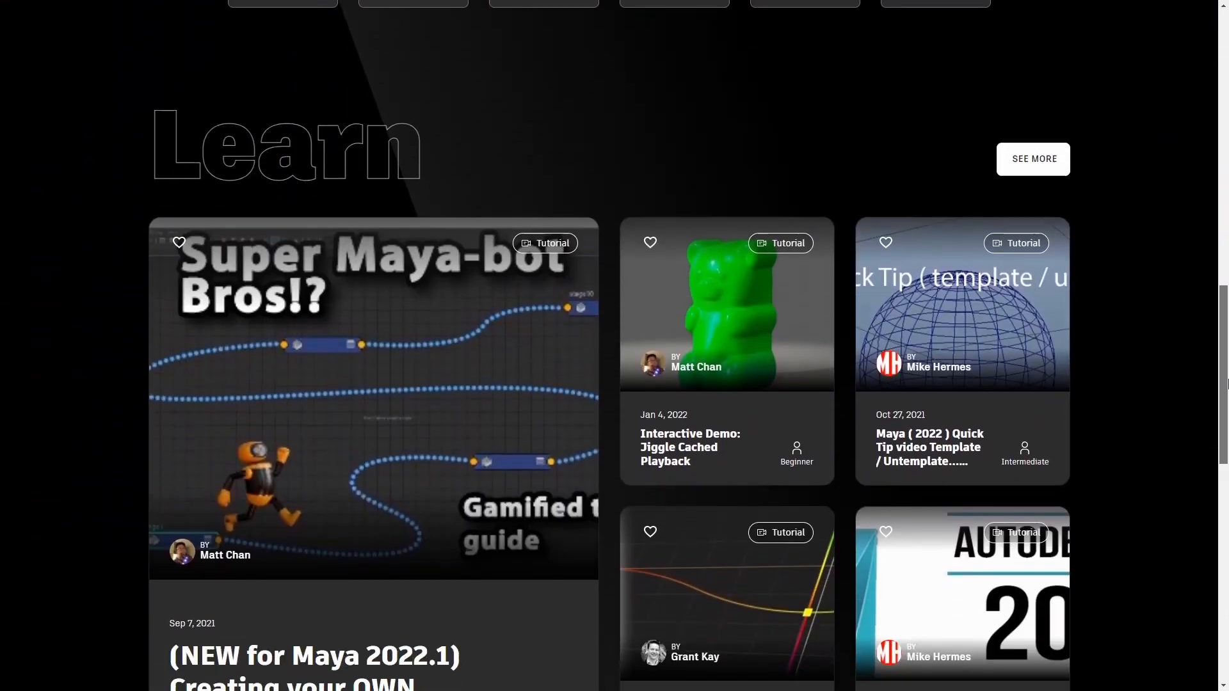
Step: Open the Inspire page and scroll down to its Gallery and Articles sections
{"action": "left_click", "coordinate": [474, 146]}
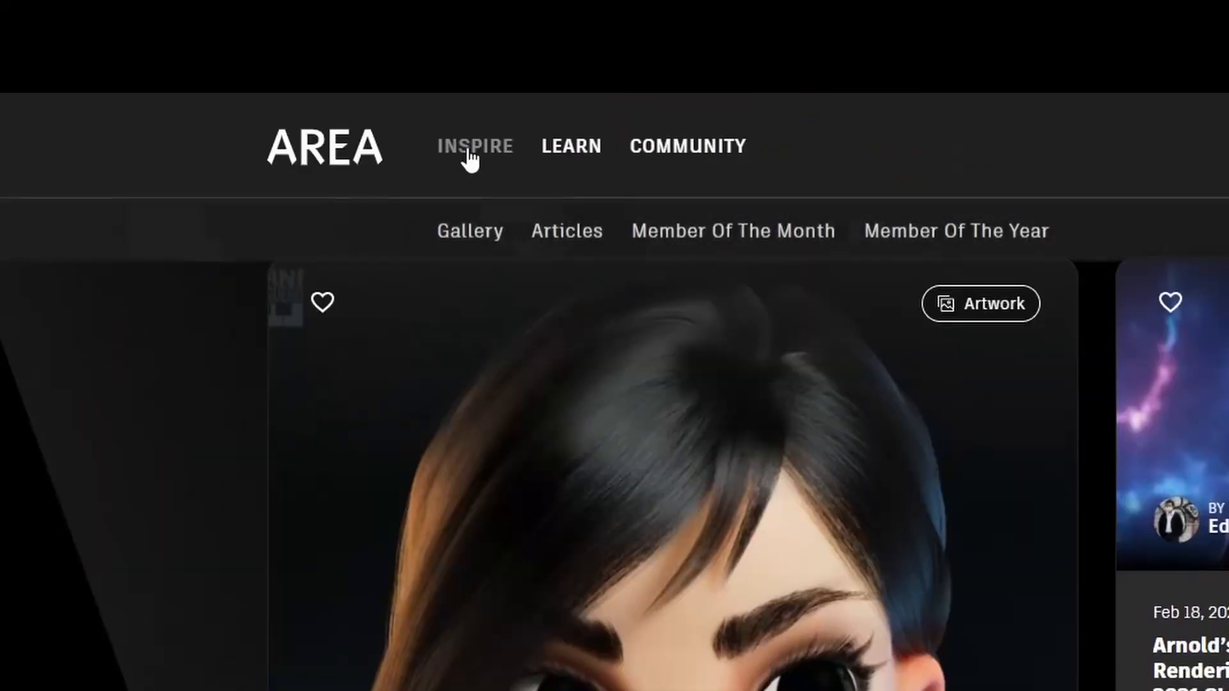
{"action": "mouse_move", "coordinate": [513, 161]}
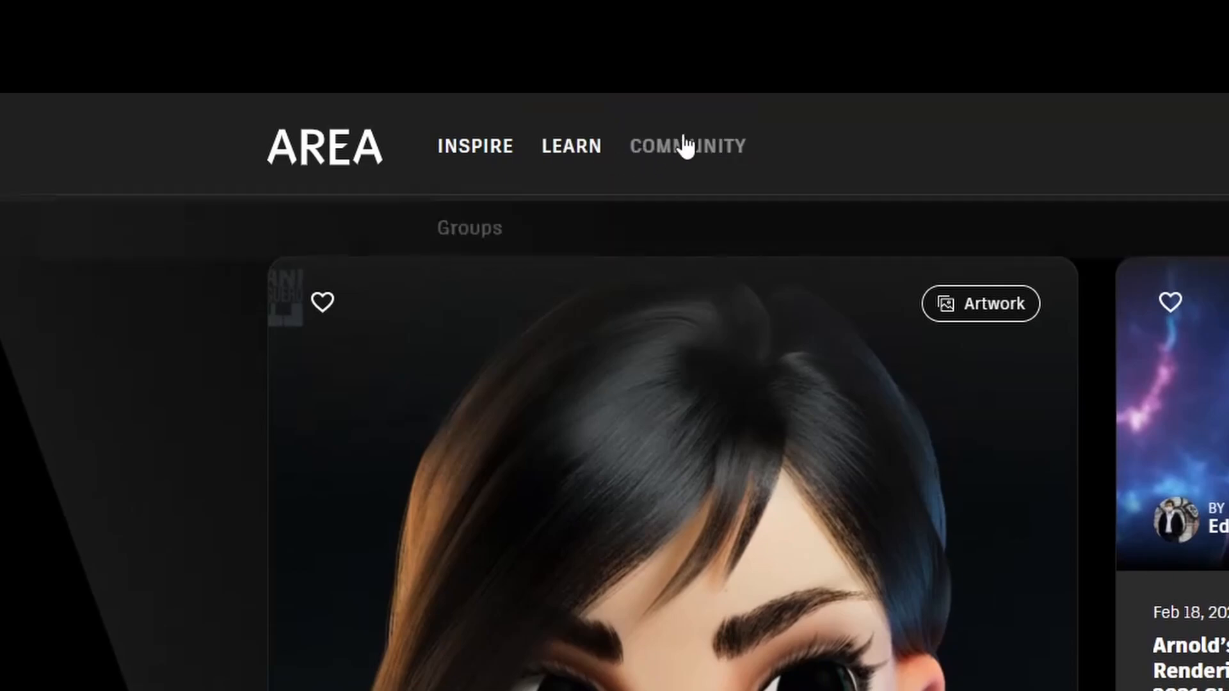
{"action": "left_click", "coordinate": [474, 146]}
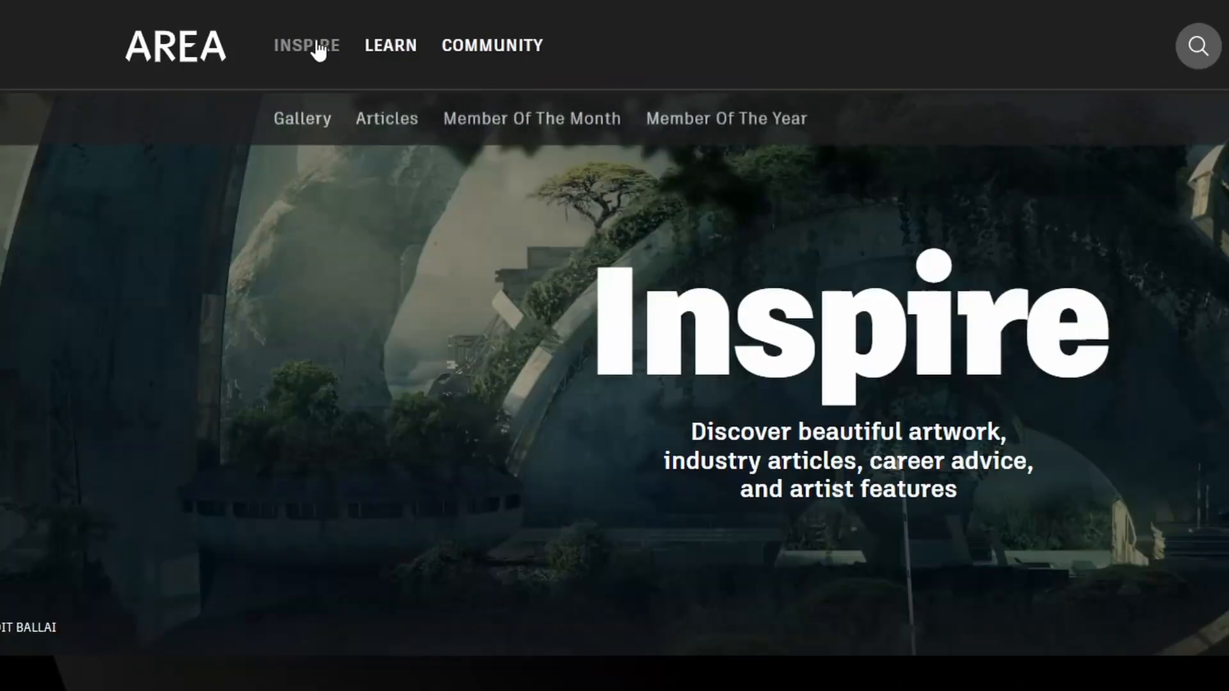
{"action": "scroll", "scroll_direction": "down", "scroll_amount": 3}
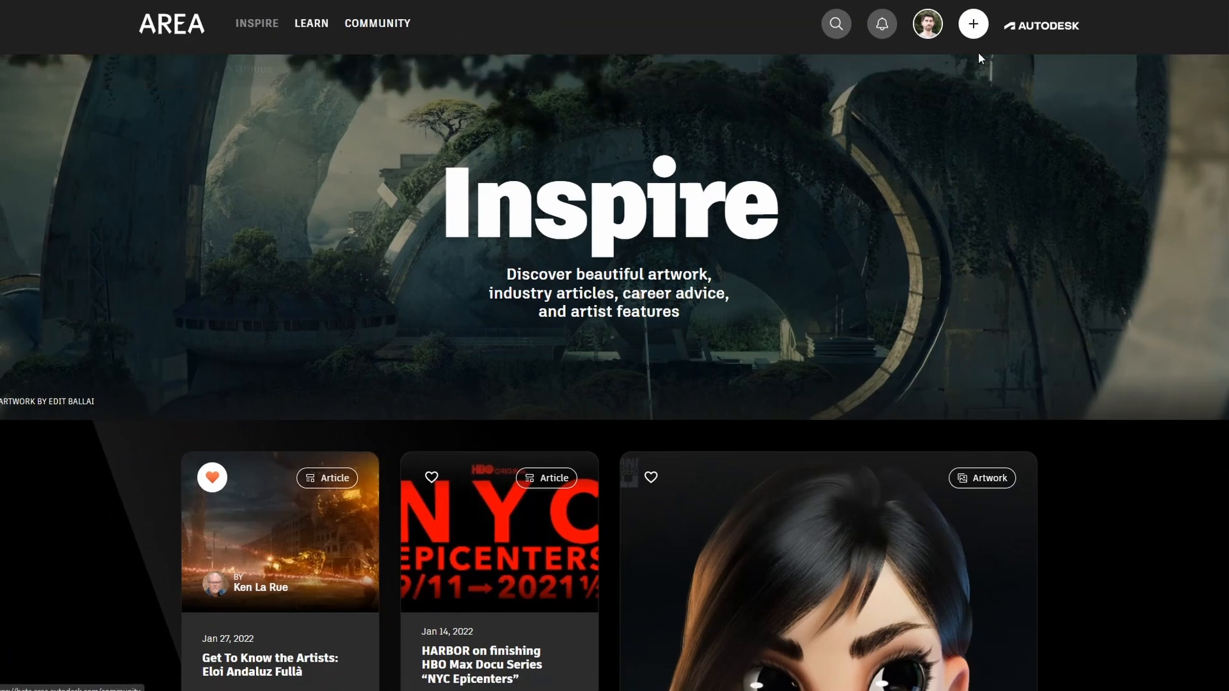
{"action": "scroll", "scroll_direction": "down", "scroll_amount": 3}
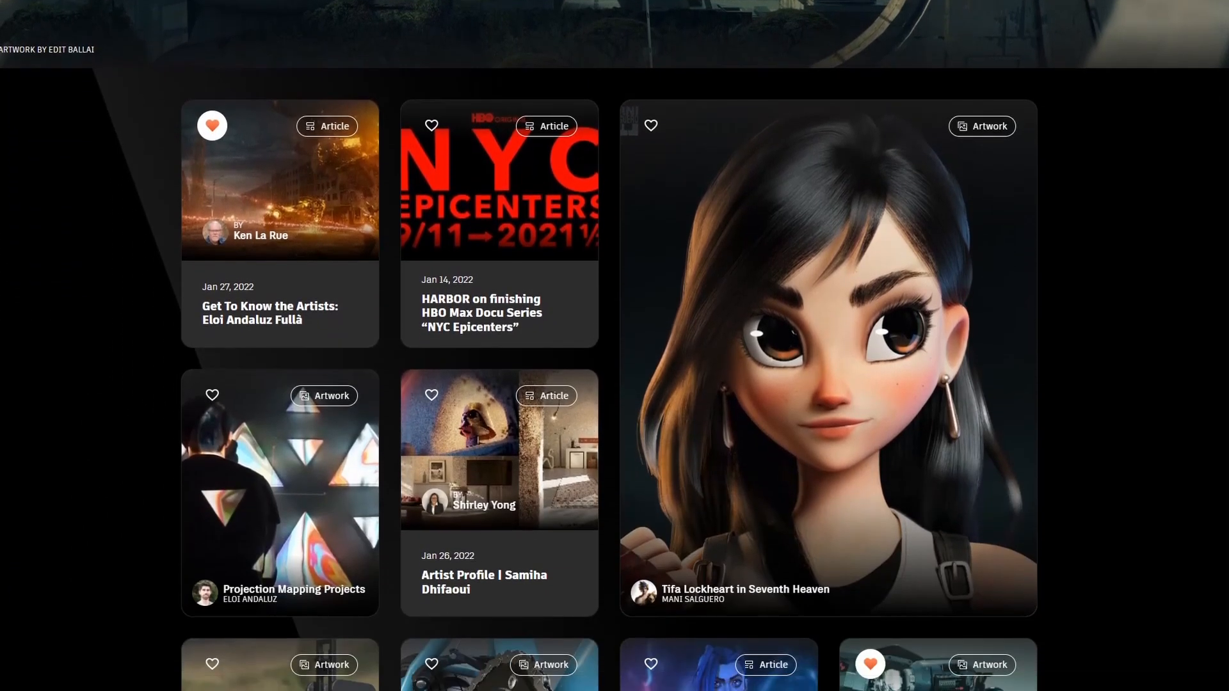
{"action": "scroll", "scroll_direction": "down", "scroll_amount": 3}
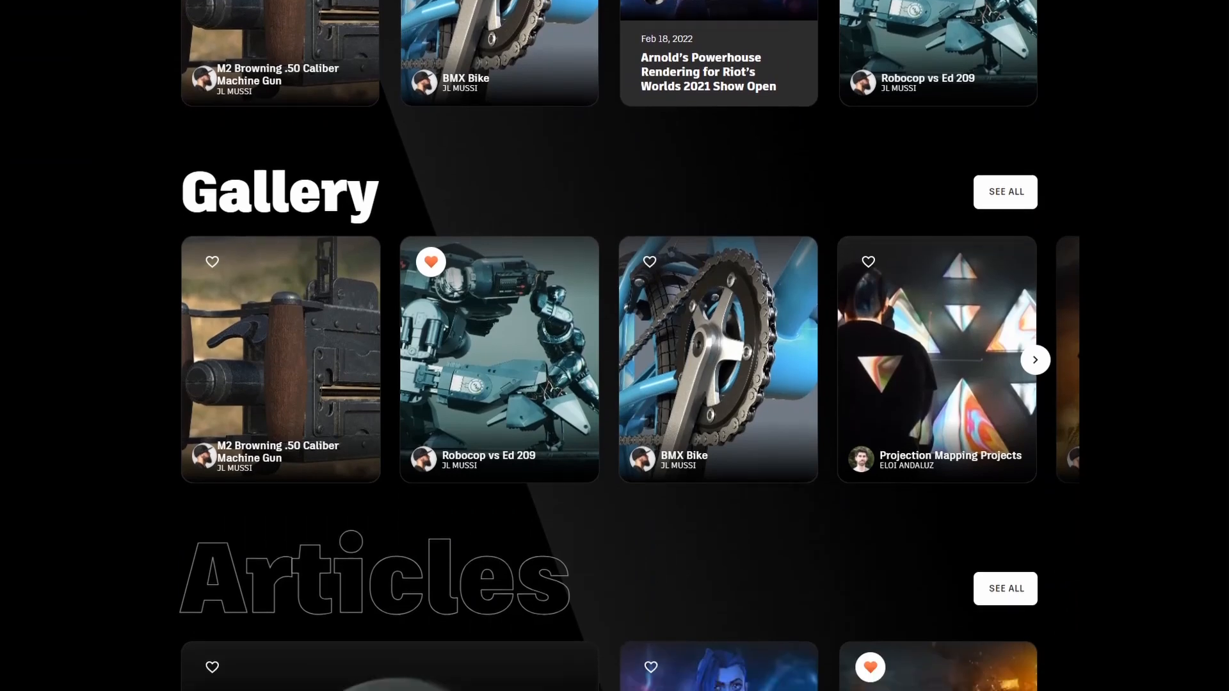
{"action": "scroll", "scroll_direction": "down", "scroll_amount": 3}
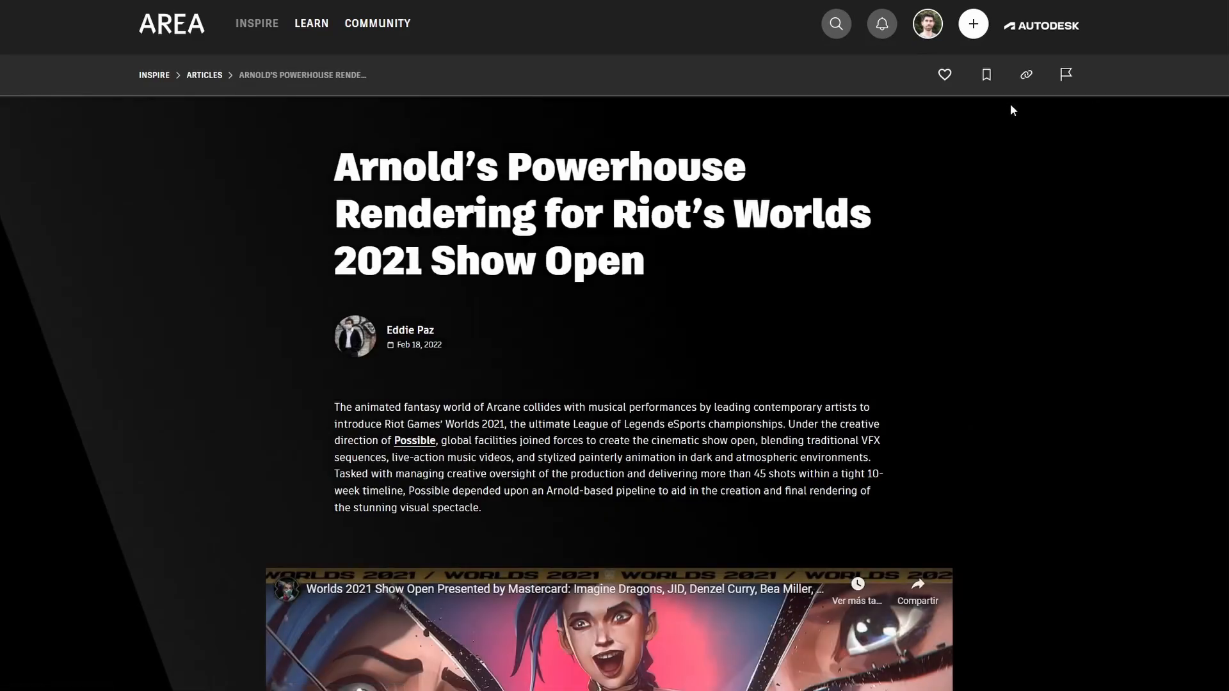
Step: Scroll through the Arnold's Powerhouse Rendering article, save it to favorites, and open the account menu
{"action": "scroll", "scroll_direction": "down", "scroll_amount": 3}
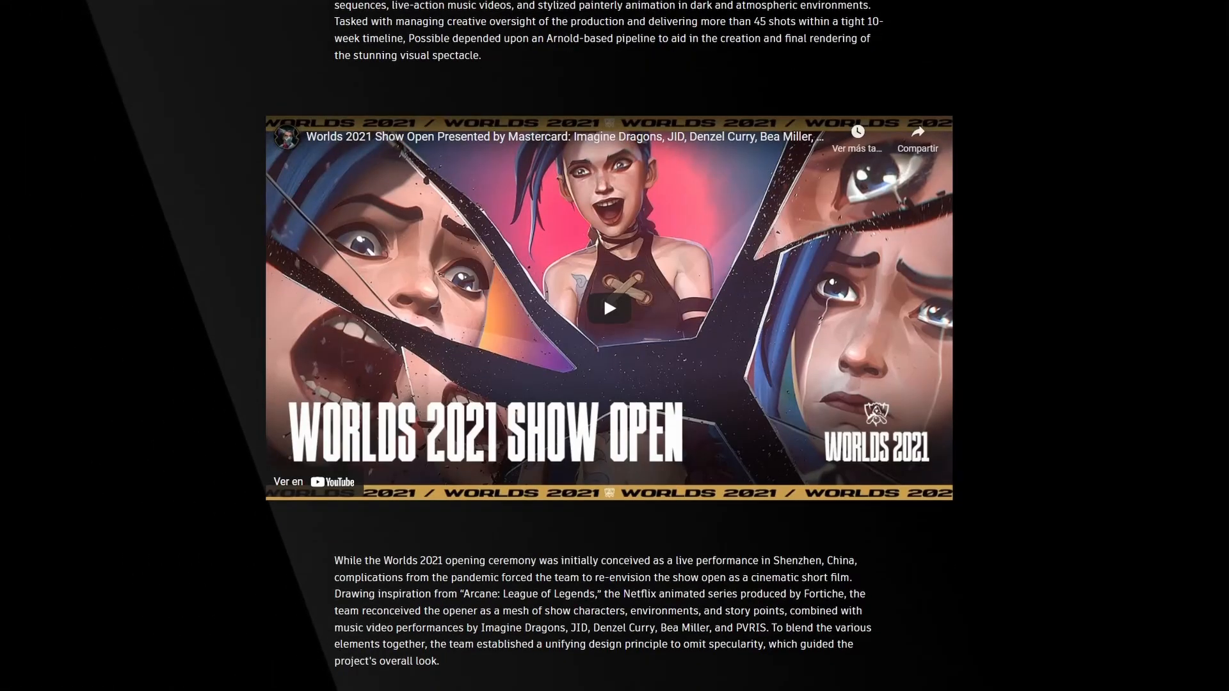
{"action": "scroll", "scroll_direction": "down", "scroll_amount": 3}
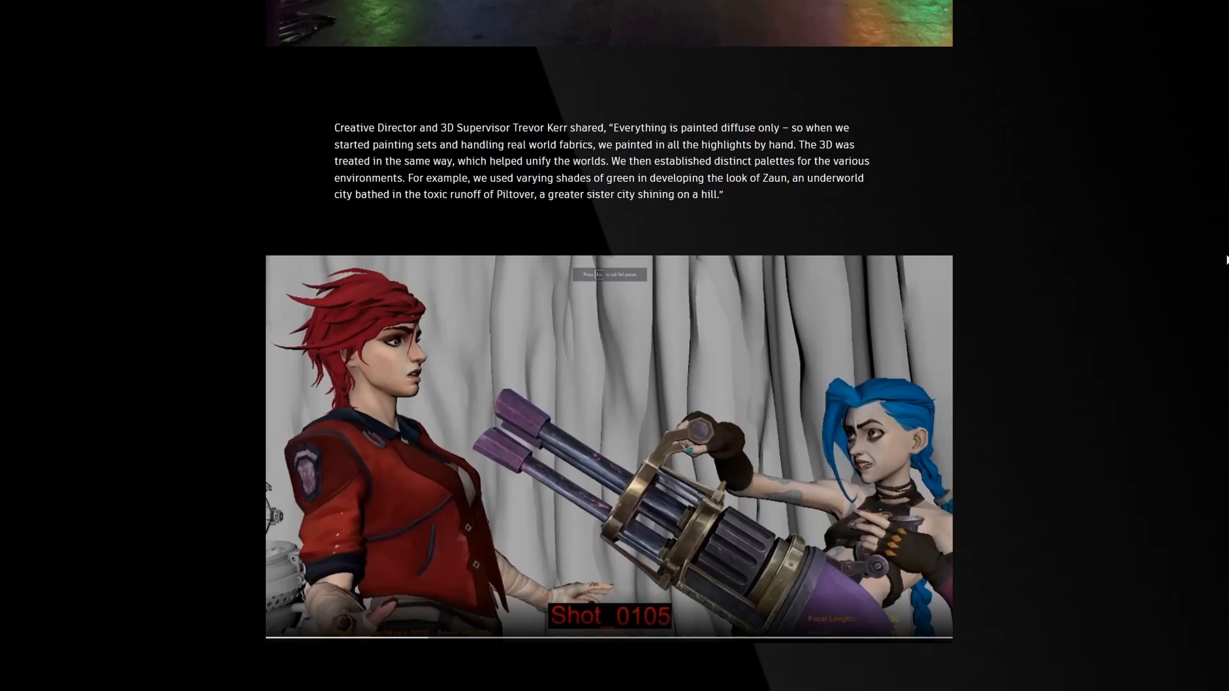
{"action": "scroll", "scroll_direction": "up", "scroll_amount": 3}
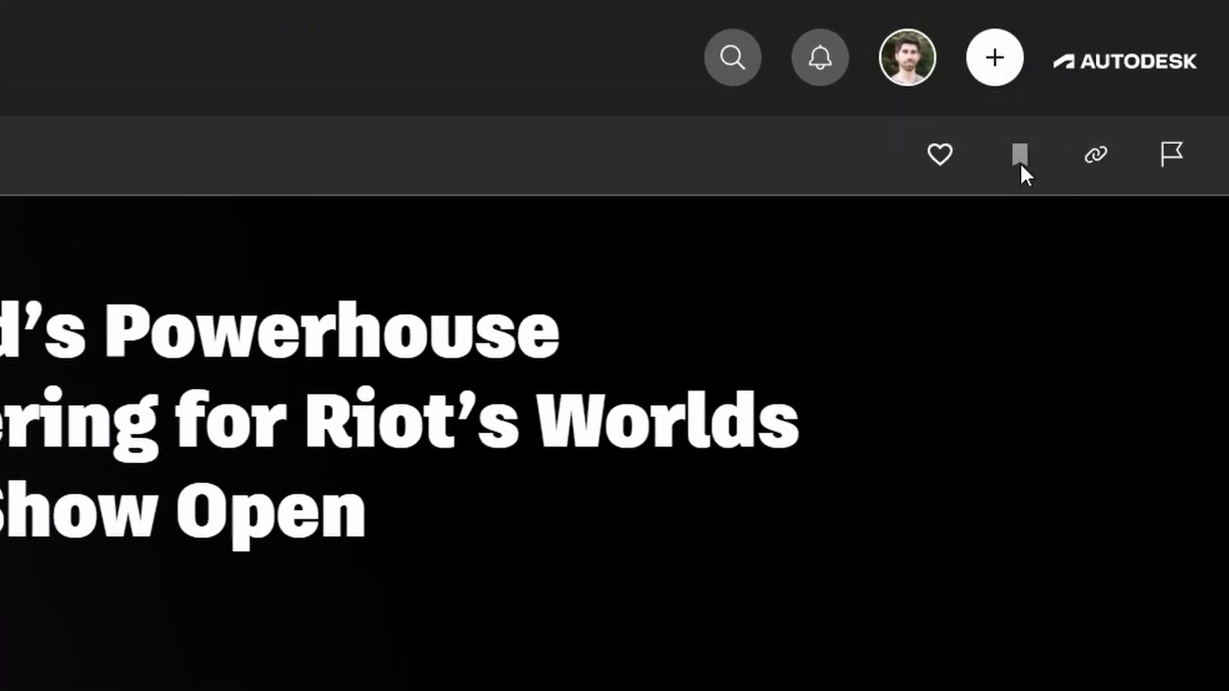
{"action": "mouse_move", "coordinate": [897, 137]}
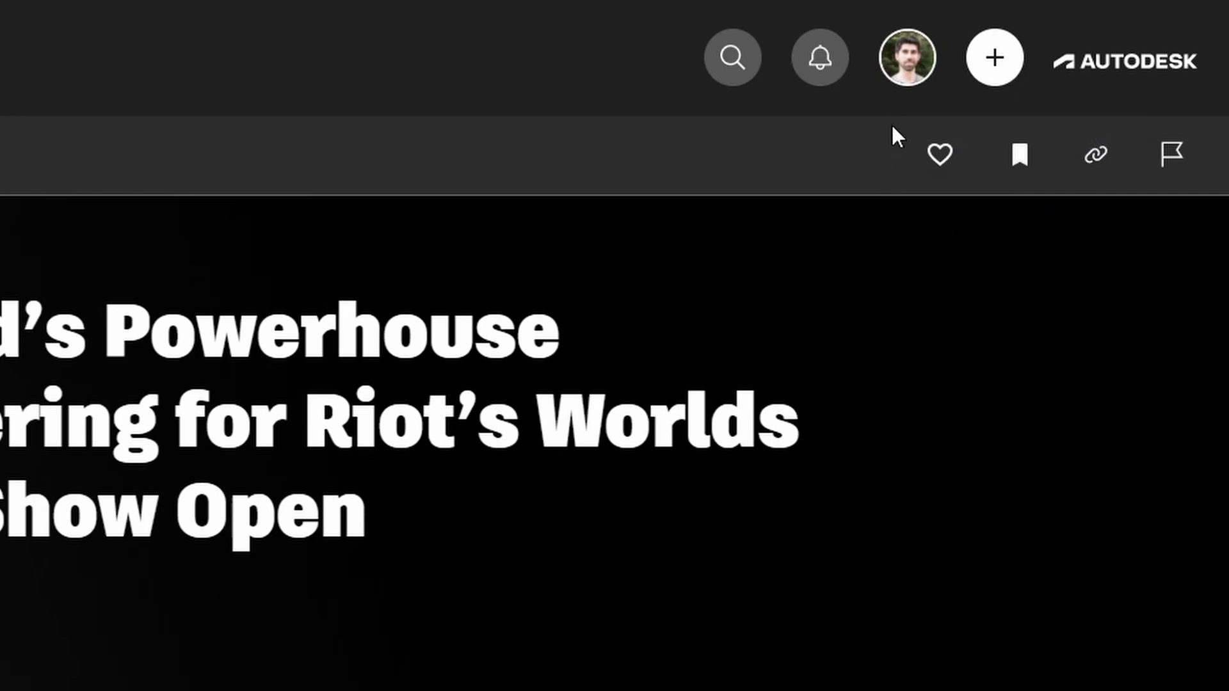
{"action": "left_click", "coordinate": [905, 57]}
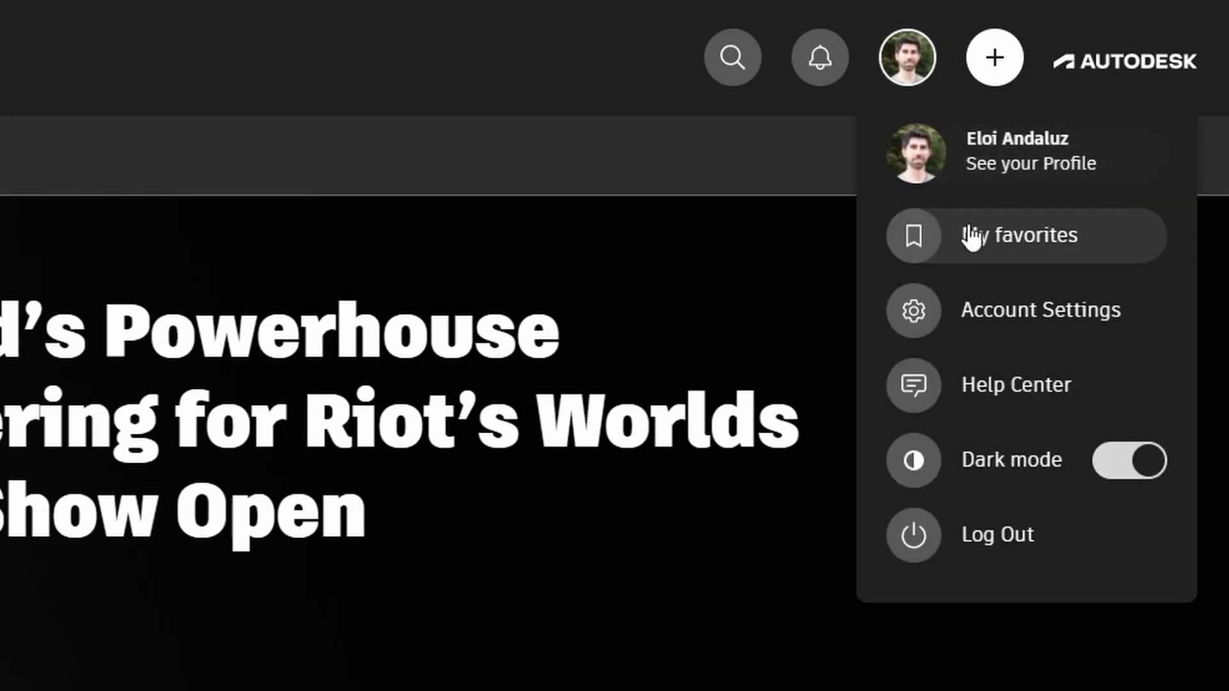
Step: View My favorites (Robocop vs Ed 209, Tifa Lockheart), then go to the Learn page
{"action": "left_click", "coordinate": [1038, 235]}
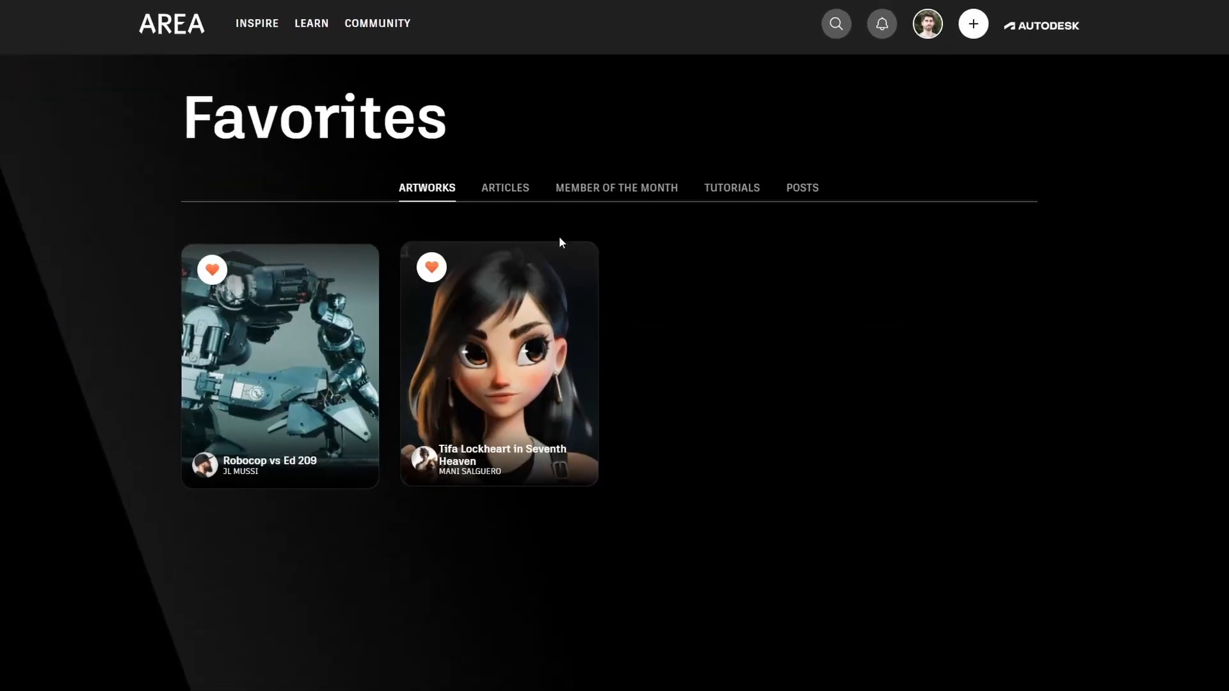
{"action": "left_click", "coordinate": [505, 188]}
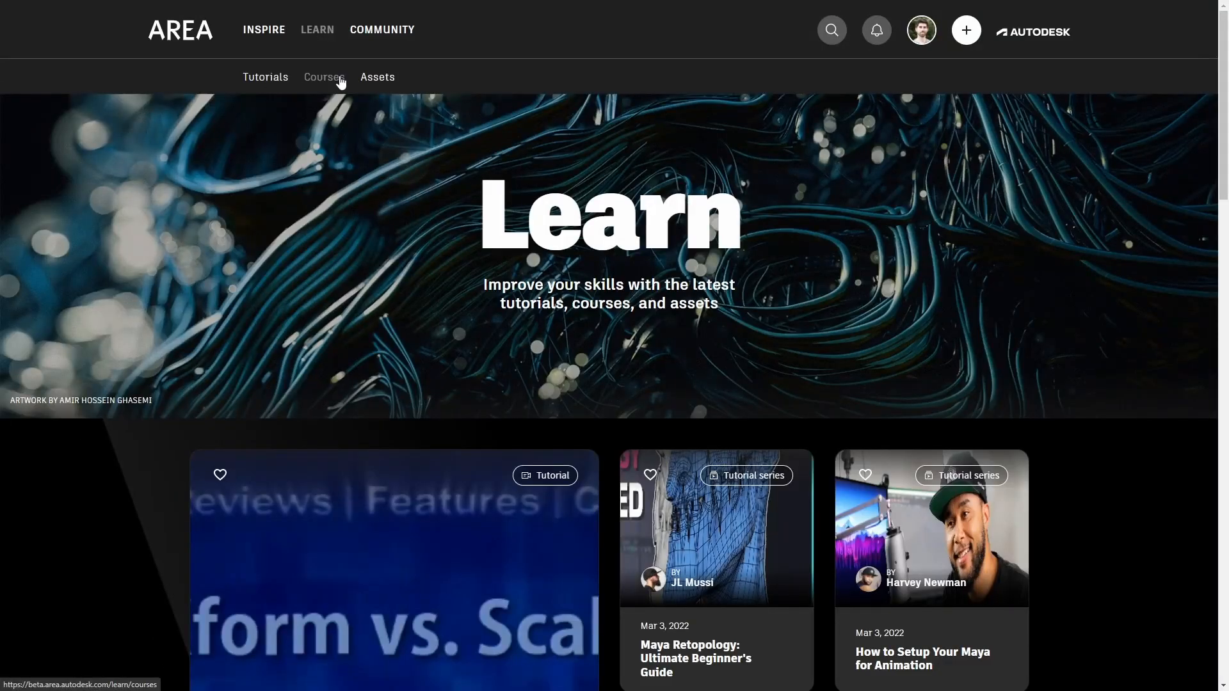
Step: Browse the full Tutorials listing and filter it to 3ds Max tutorials
{"action": "left_click", "coordinate": [265, 76]}
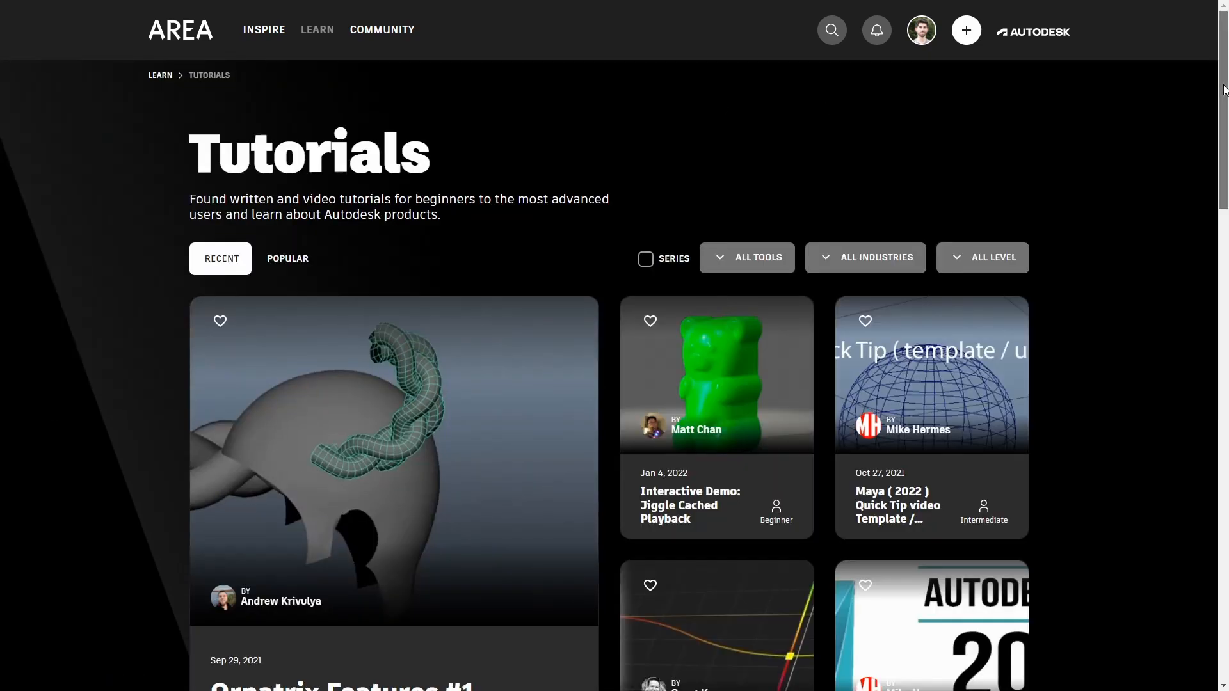
{"action": "scroll", "scroll_direction": "down", "scroll_amount": 3}
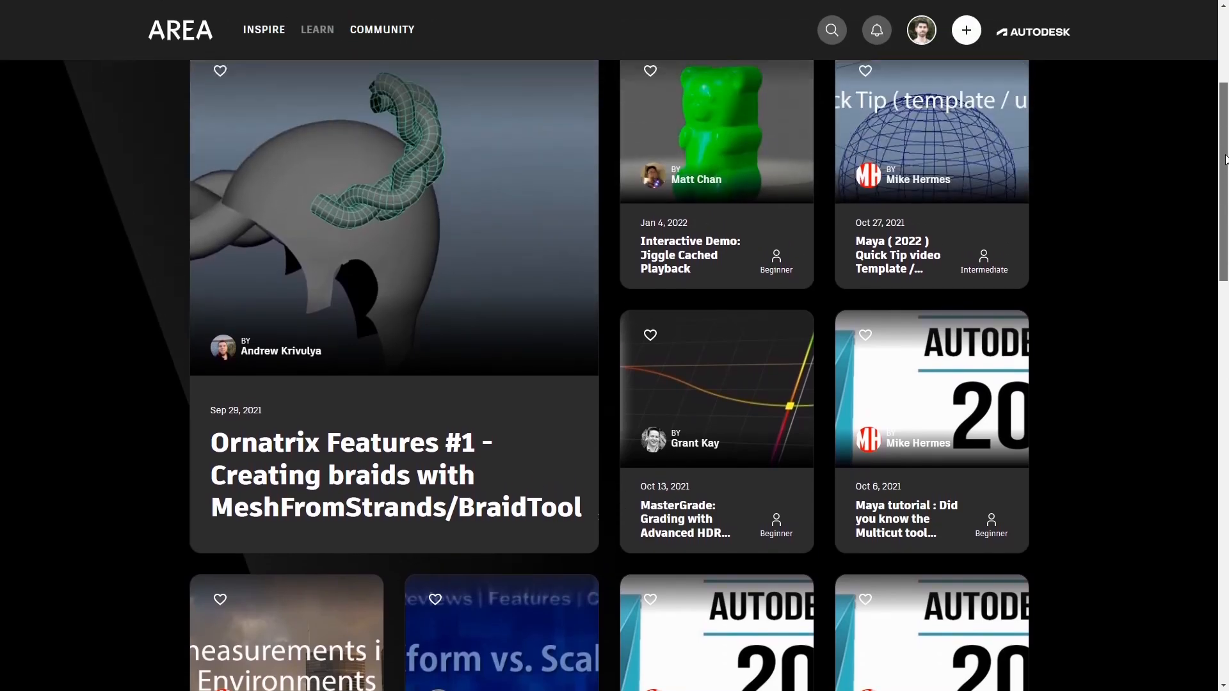
{"action": "scroll", "scroll_direction": "up", "scroll_amount": 3}
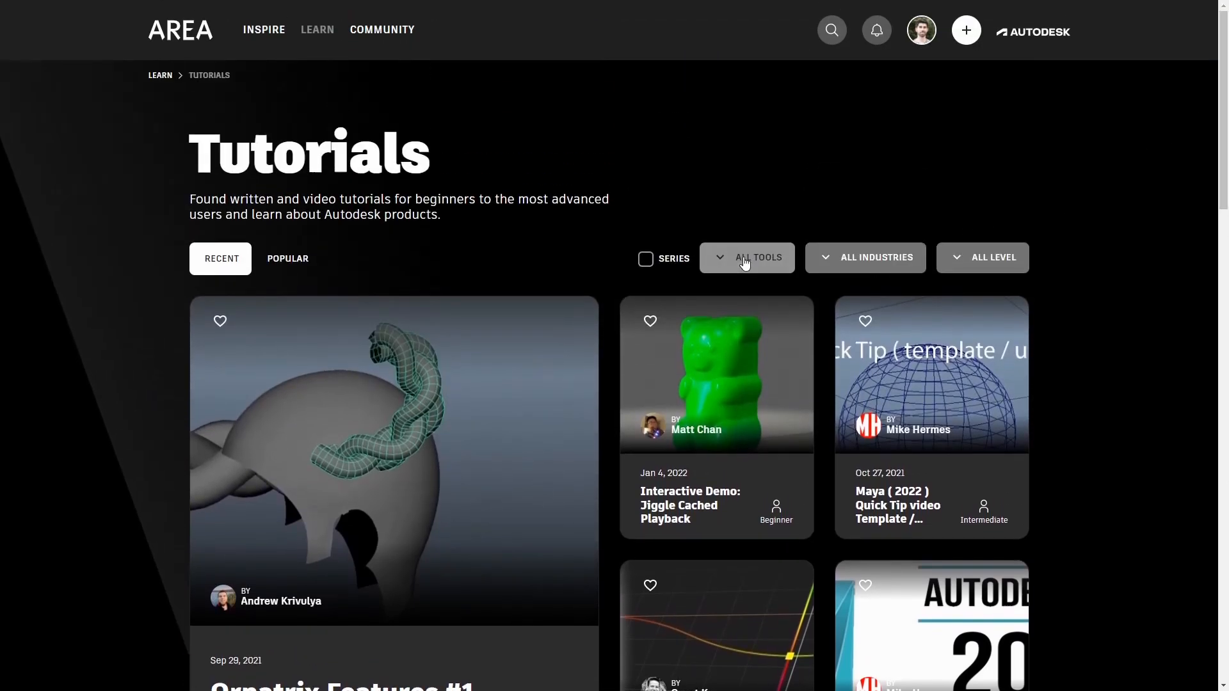
{"action": "left_click", "coordinate": [744, 258]}
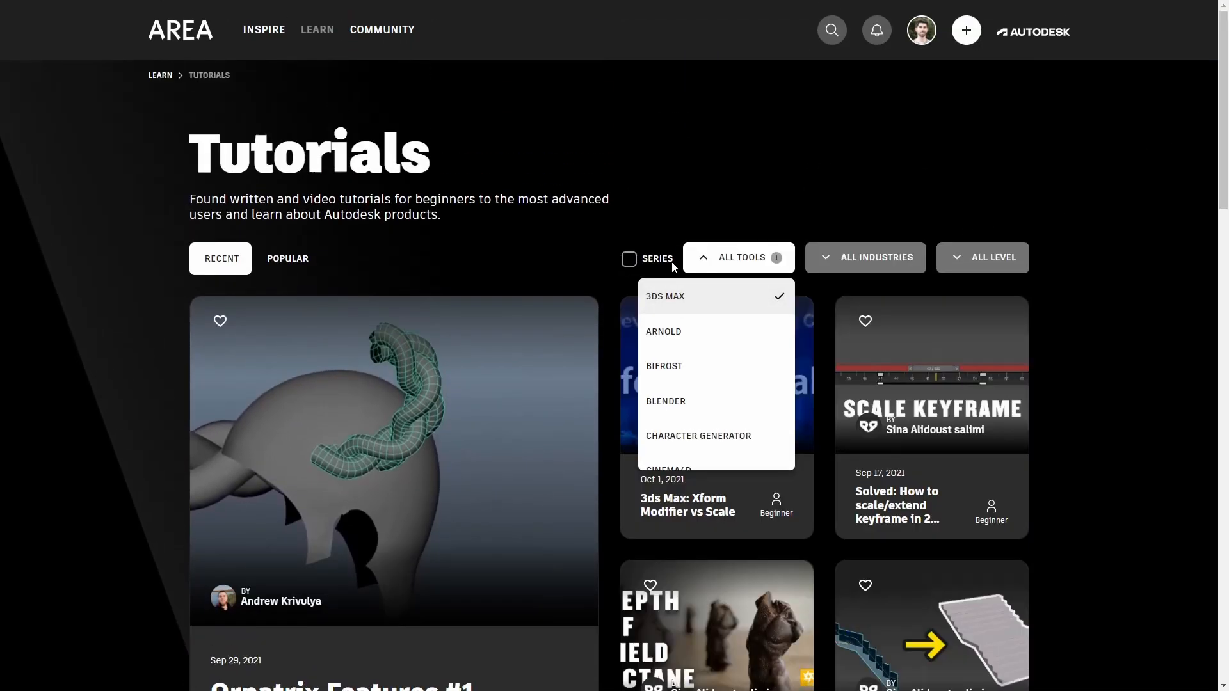
{"action": "scroll", "scroll_direction": "down", "scroll_amount": 3}
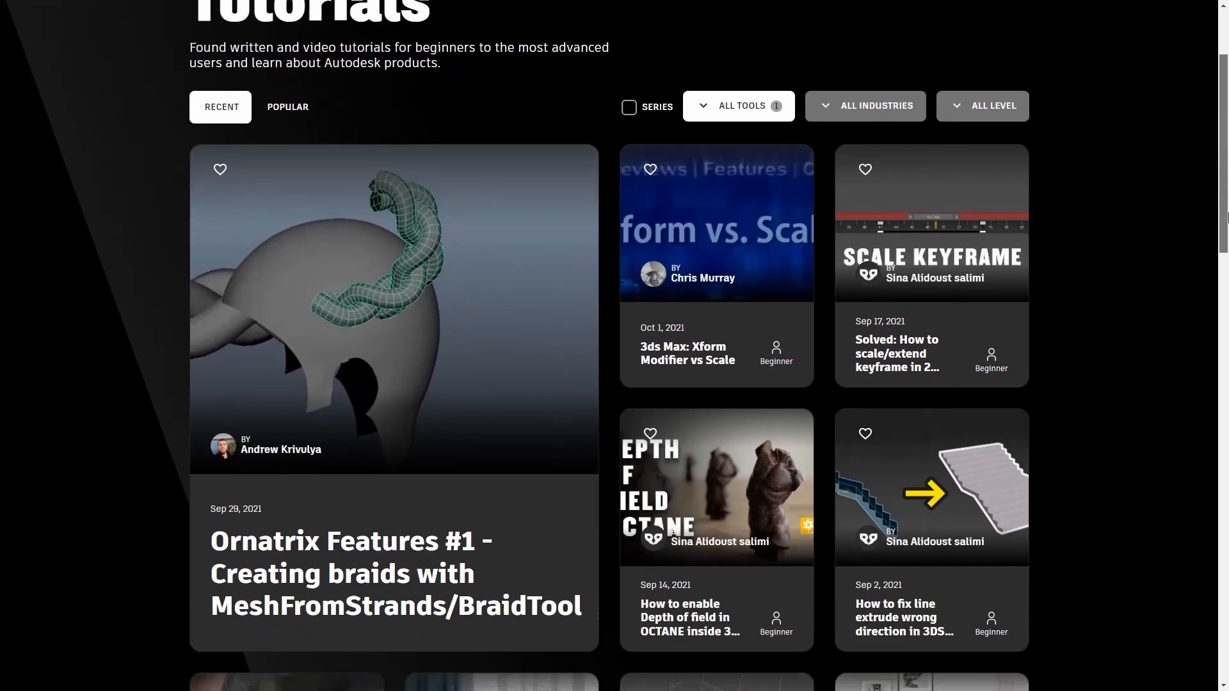
{"action": "scroll", "scroll_direction": "down", "scroll_amount": 3}
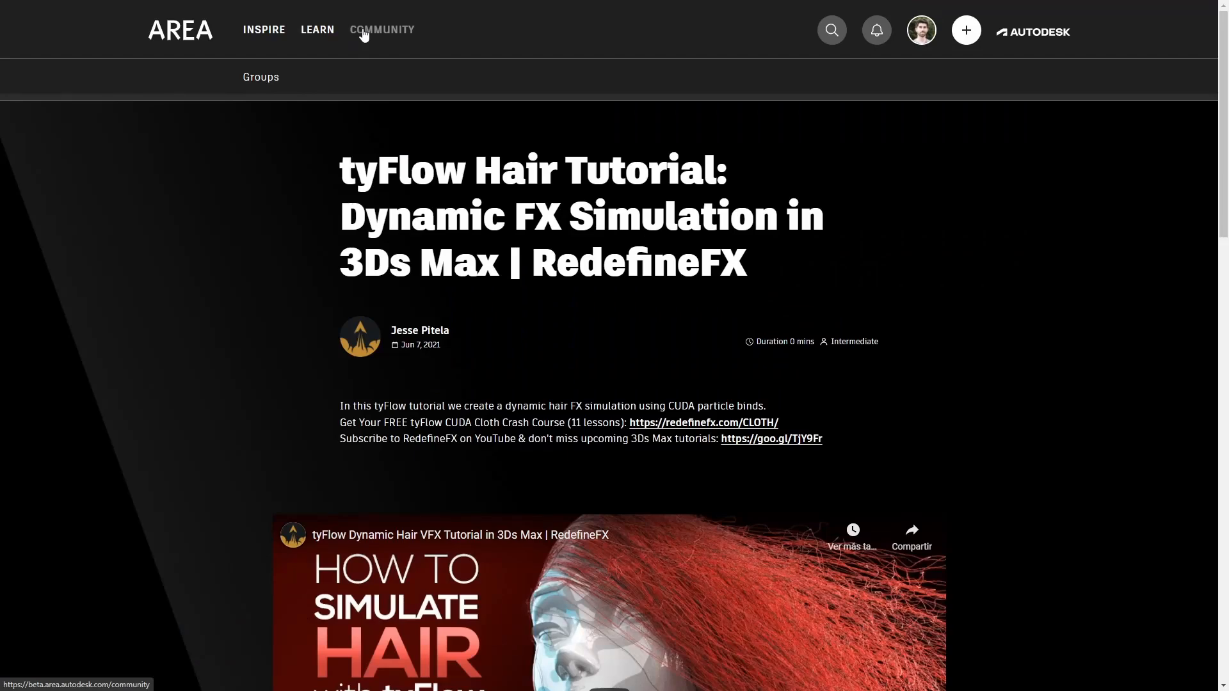
Step: Open the community feed and scroll through its posts
{"action": "left_click", "coordinate": [382, 30]}
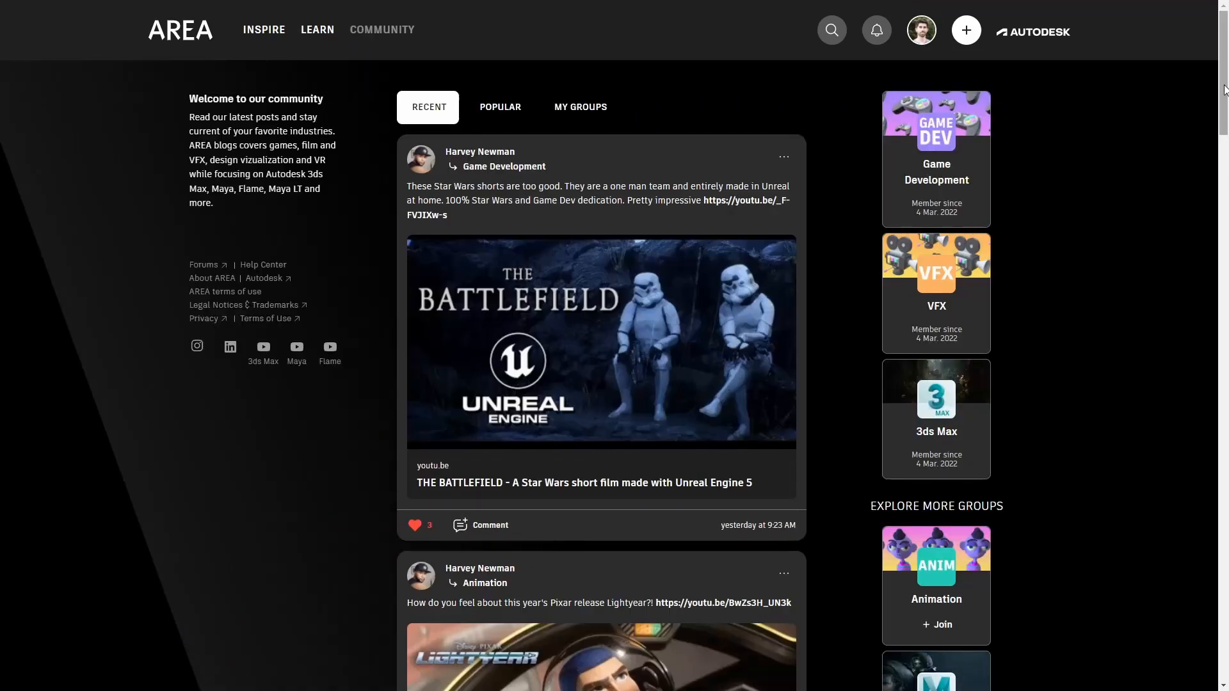
{"action": "scroll", "scroll_direction": "down", "scroll_amount": 3}
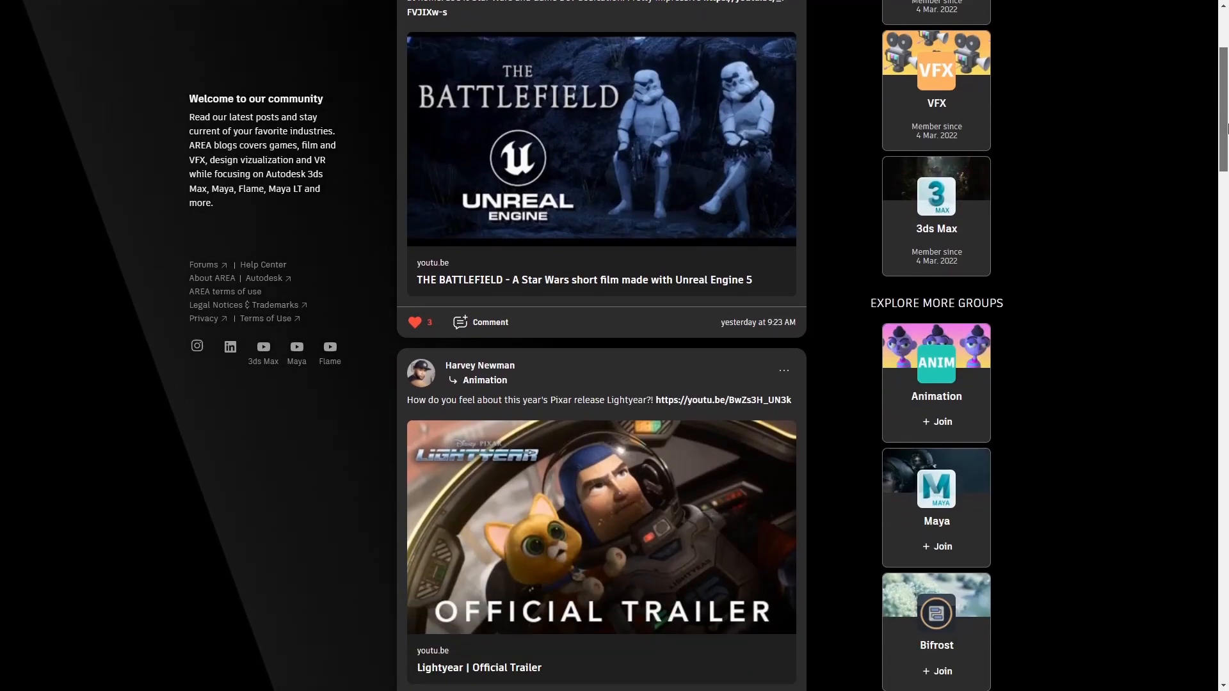
{"action": "scroll", "scroll_direction": "up", "scroll_amount": 3}
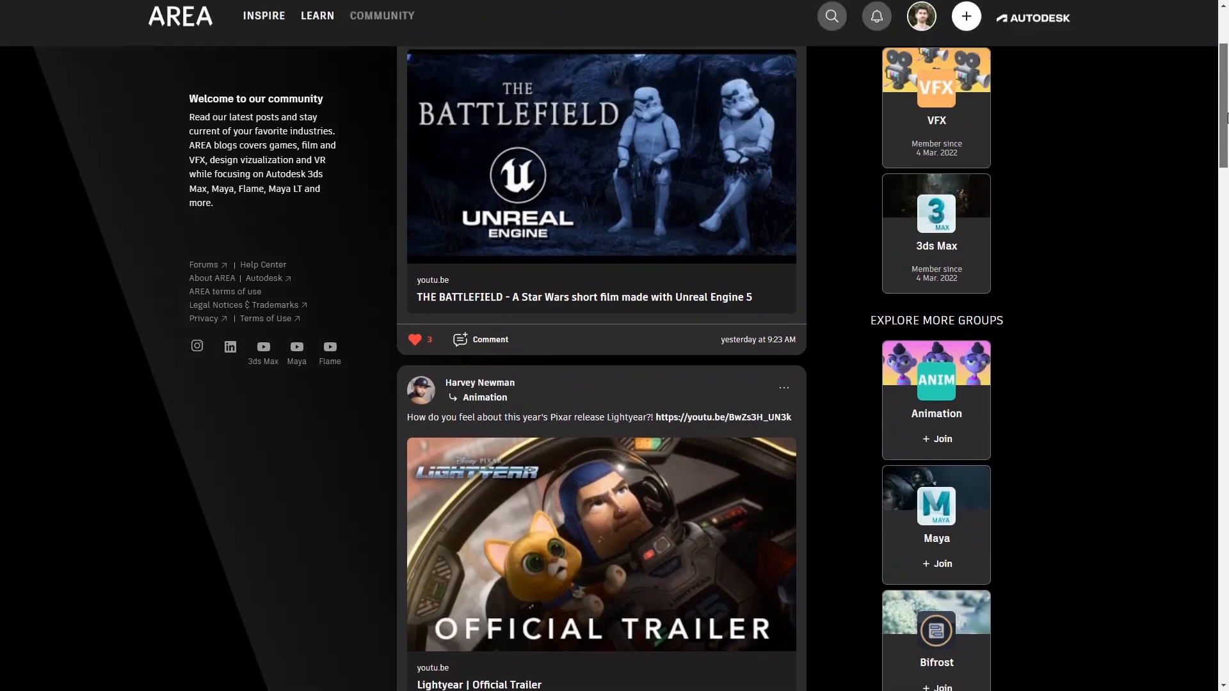
{"action": "left_click", "coordinate": [499, 107]}
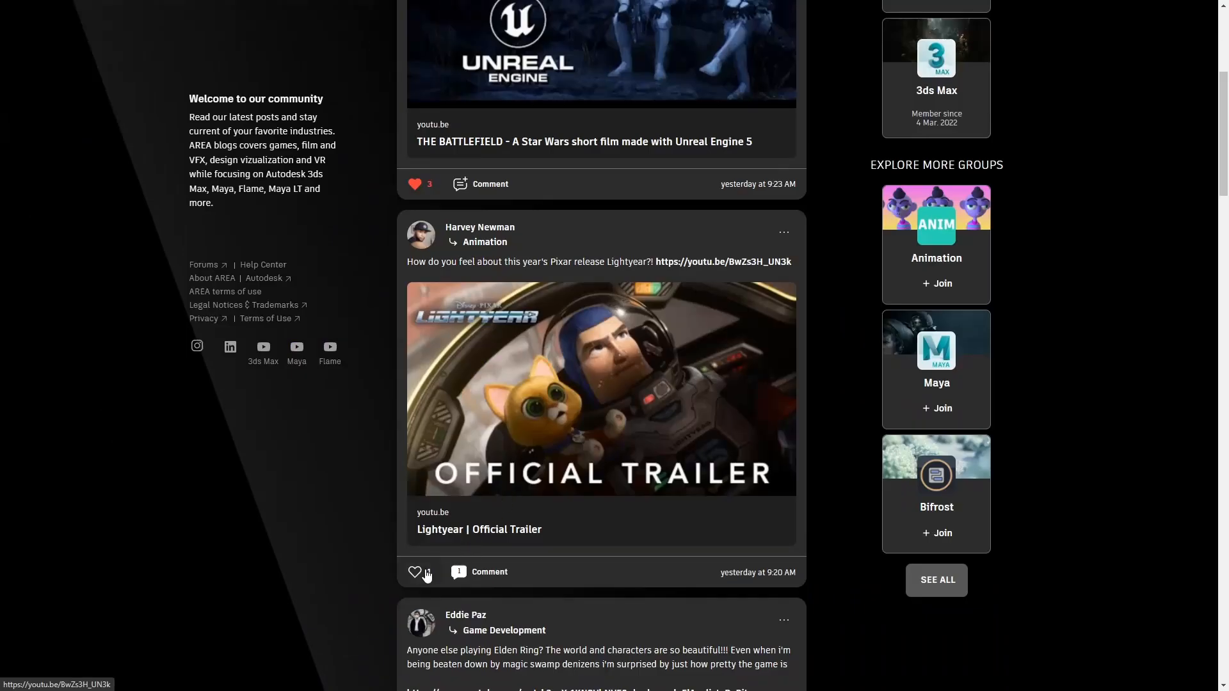
Step: Like the Lightyear post and join the Animation group
{"action": "left_click", "coordinate": [415, 571]}
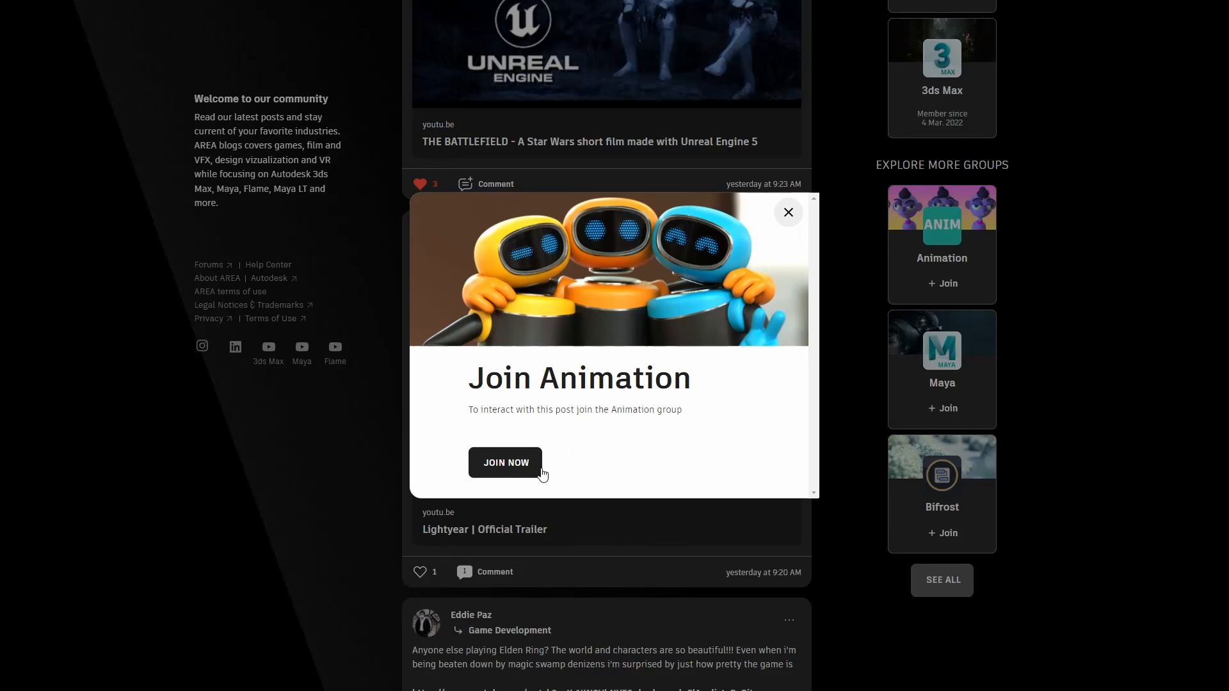
{"action": "left_click", "coordinate": [505, 462]}
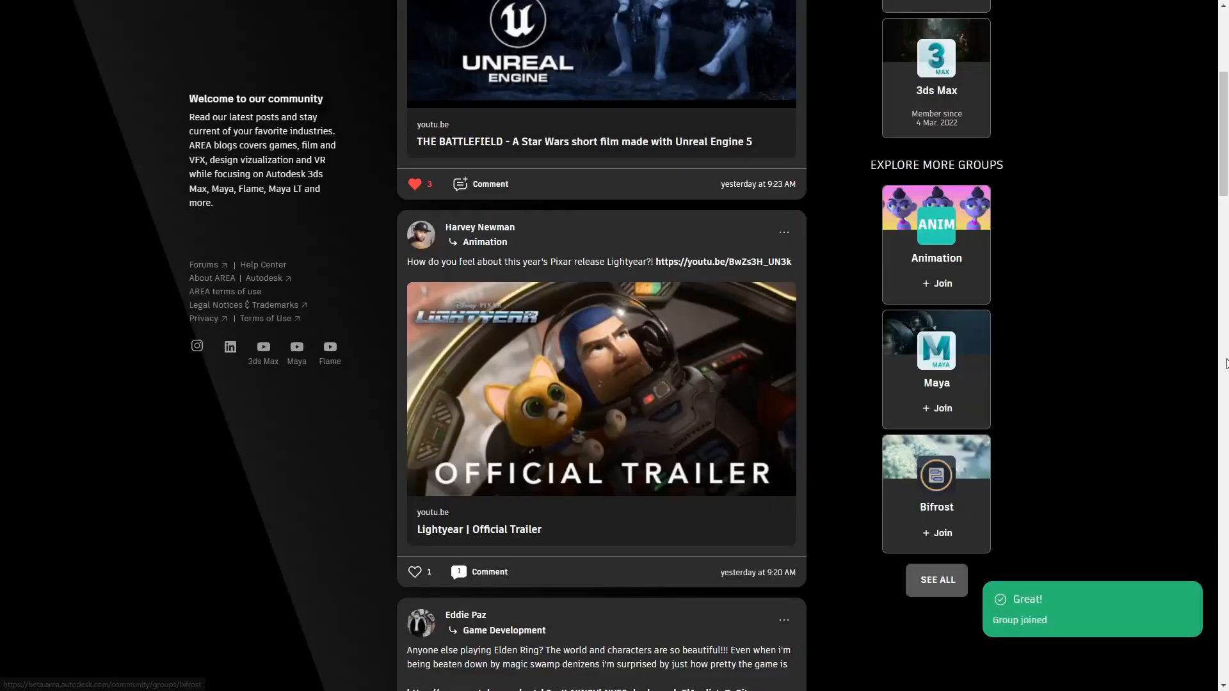
{"action": "scroll", "scroll_direction": "down", "scroll_amount": 3}
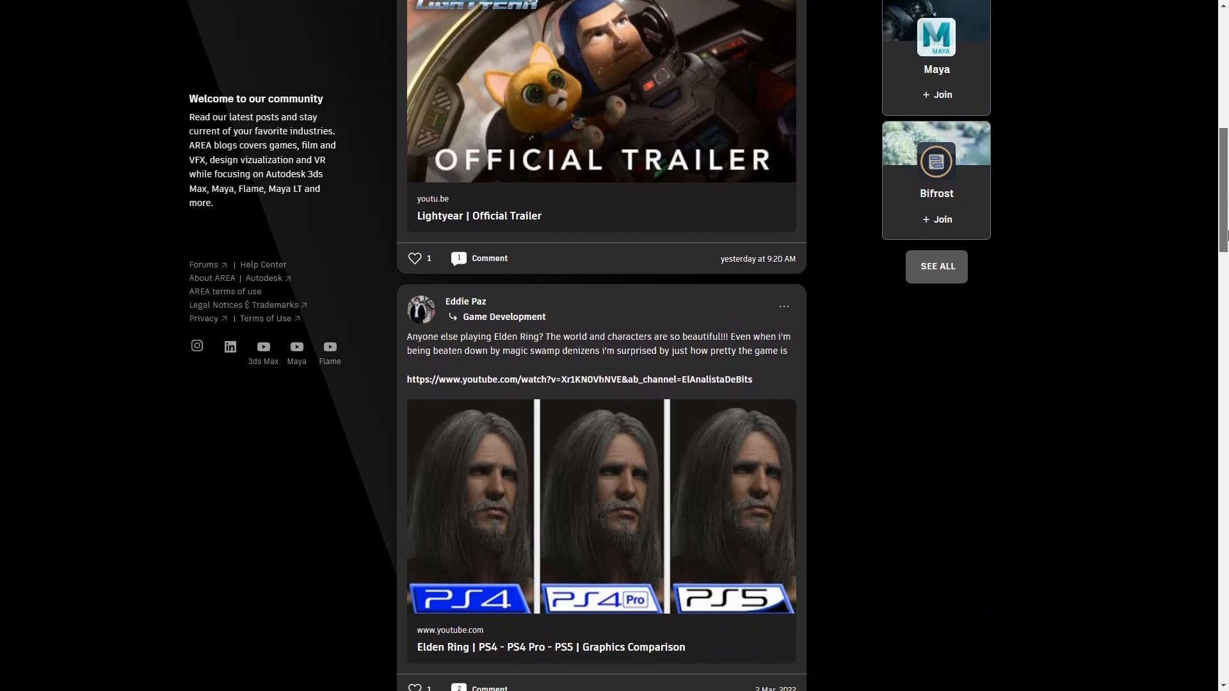
{"action": "scroll", "scroll_direction": "up", "scroll_amount": 3}
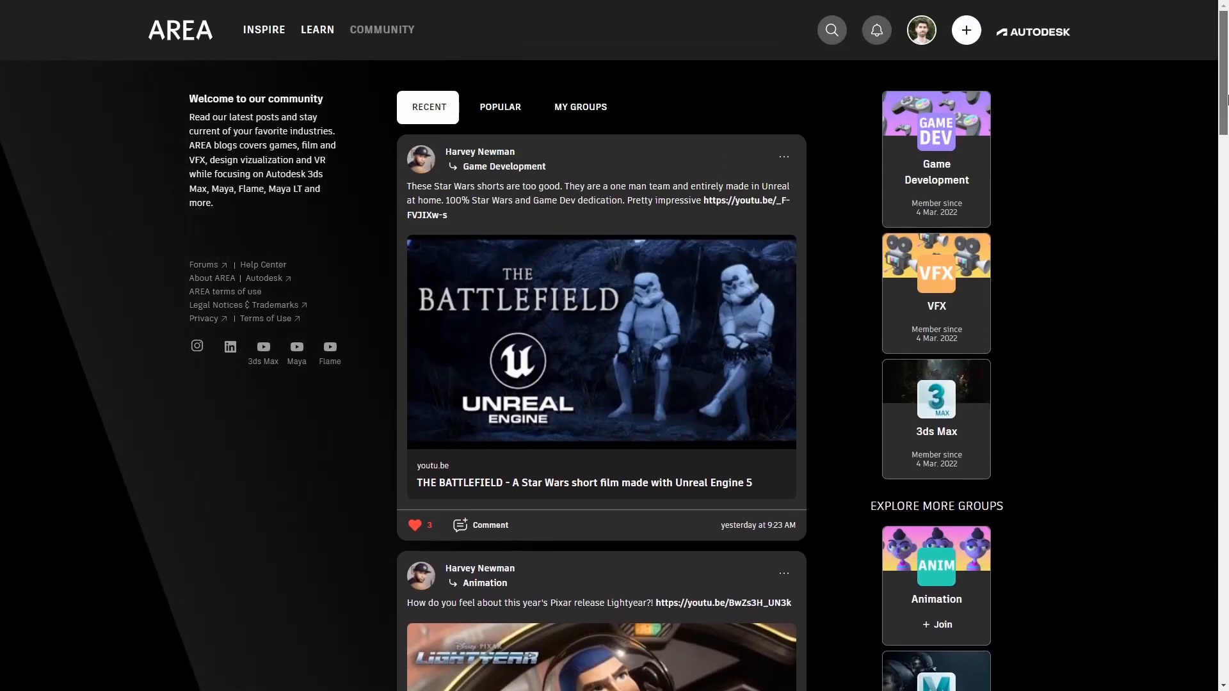
{"action": "left_click", "coordinate": [966, 30]}
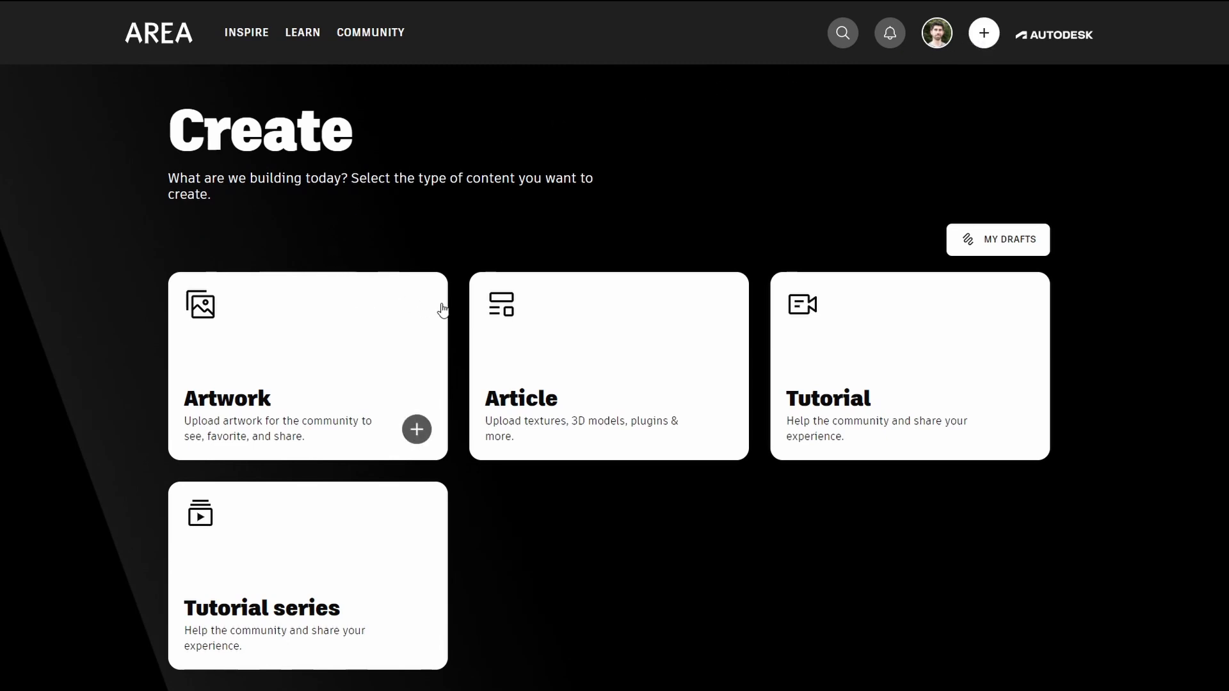
Step: Build the 'Clean oceans with Tyflow' tutorial with an added image, then publish it
{"action": "left_click", "coordinate": [908, 366]}
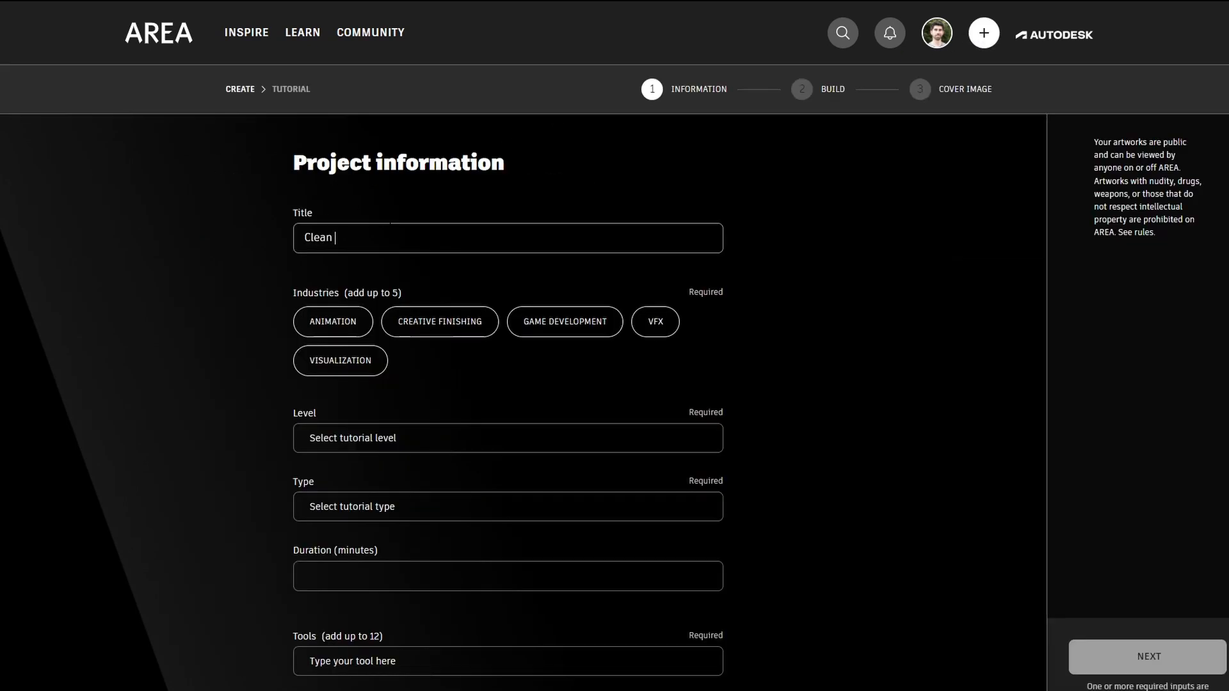
{"action": "left_click", "coordinate": [507, 327]}
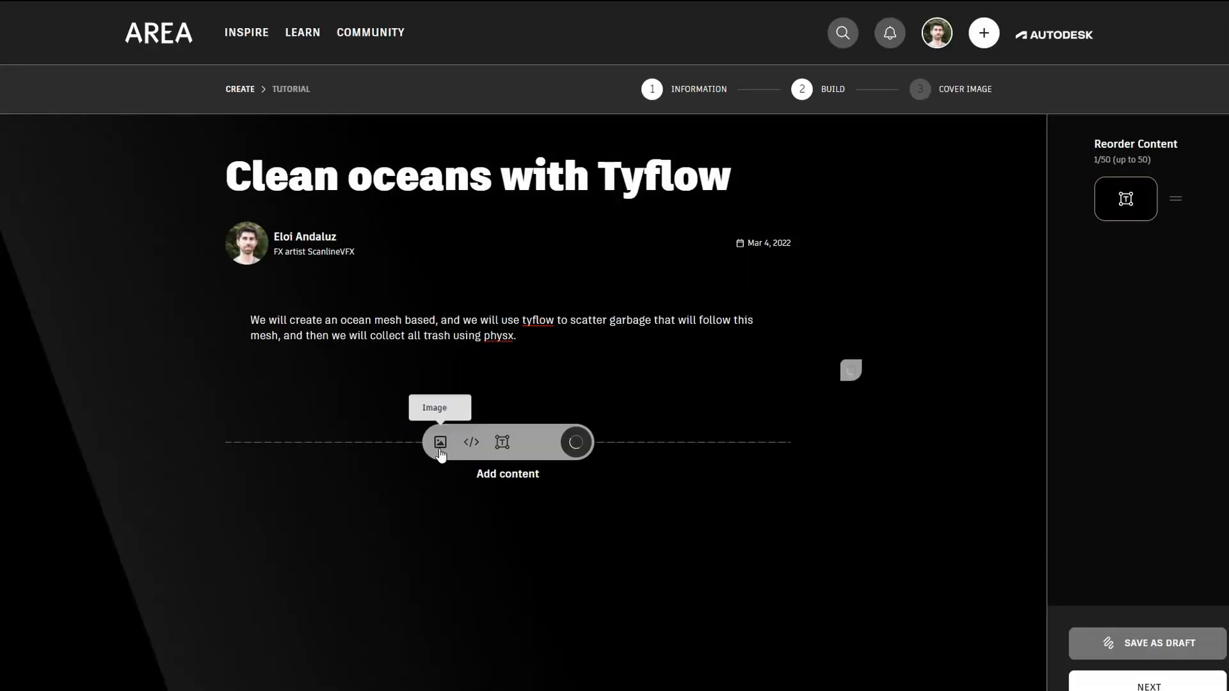
{"action": "left_click", "coordinate": [575, 442]}
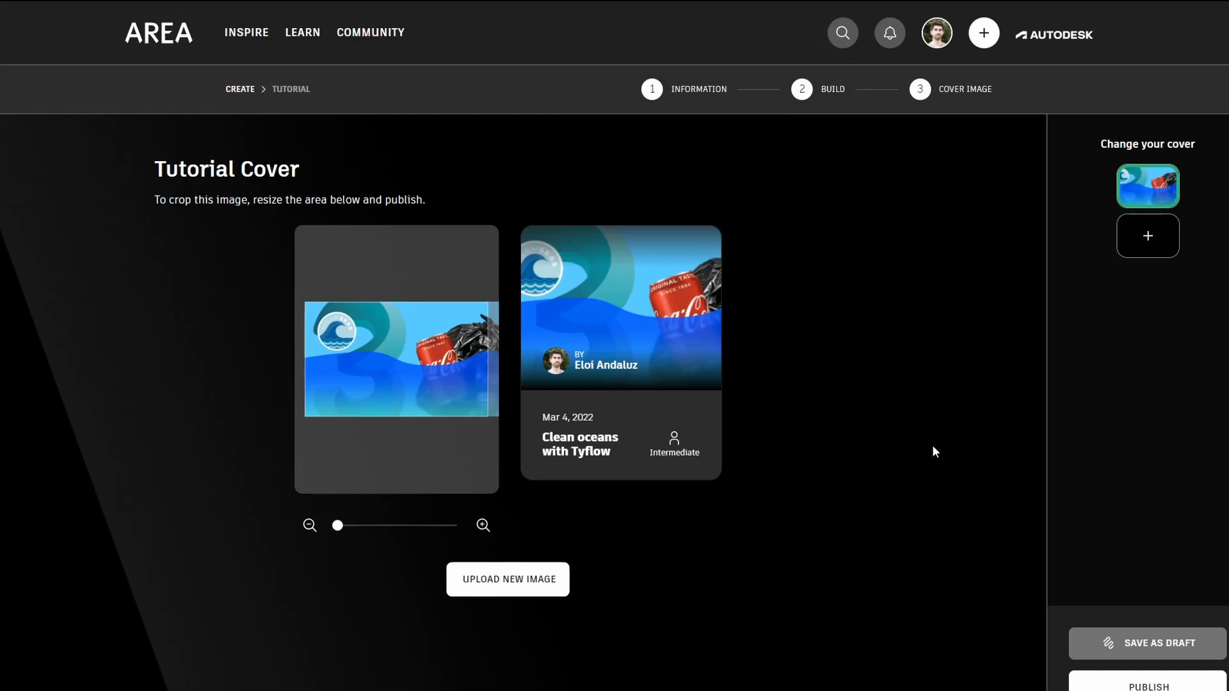
{"action": "left_click", "coordinate": [1148, 685]}
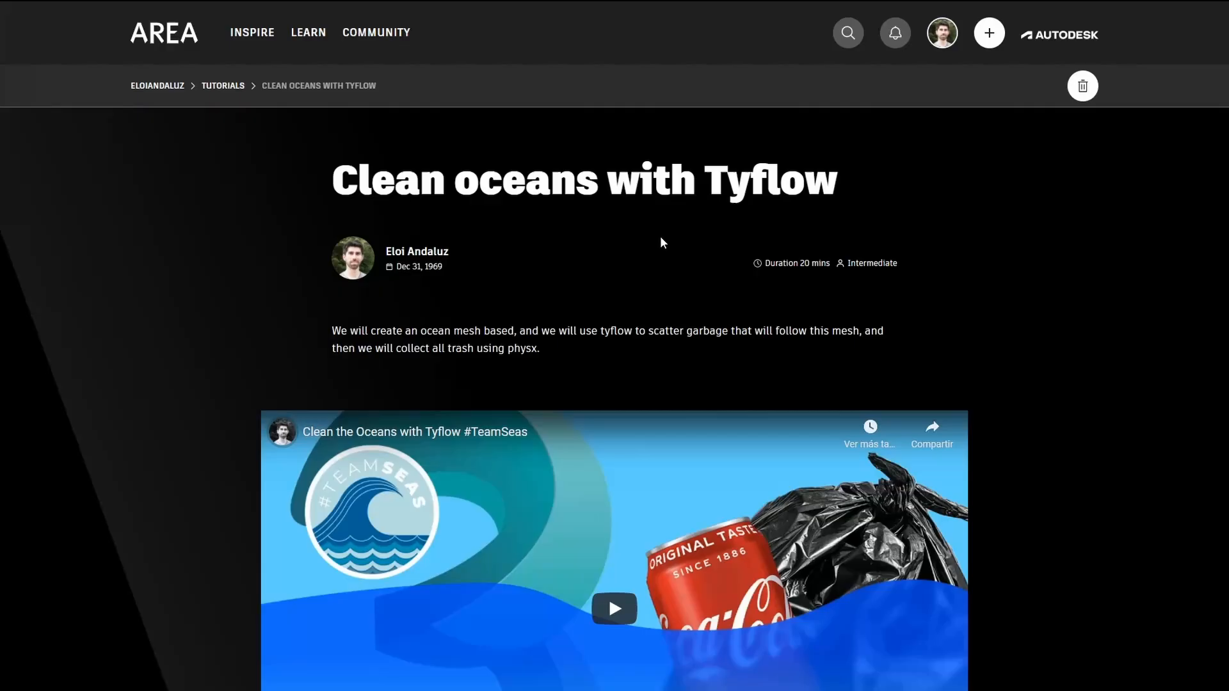
{"action": "mouse_move", "coordinate": [1017, 338]}
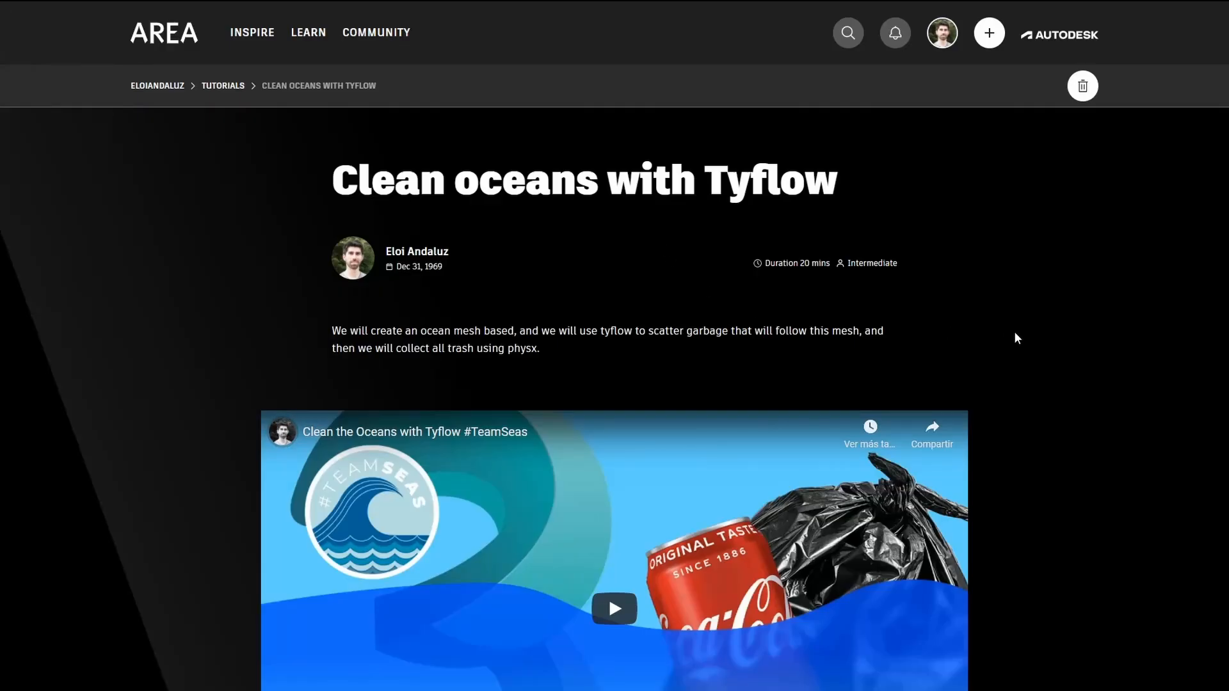
Step: Open the VFX group's Destruction Techniques Webinar post and reply to its comment
{"action": "left_click", "coordinate": [894, 32]}
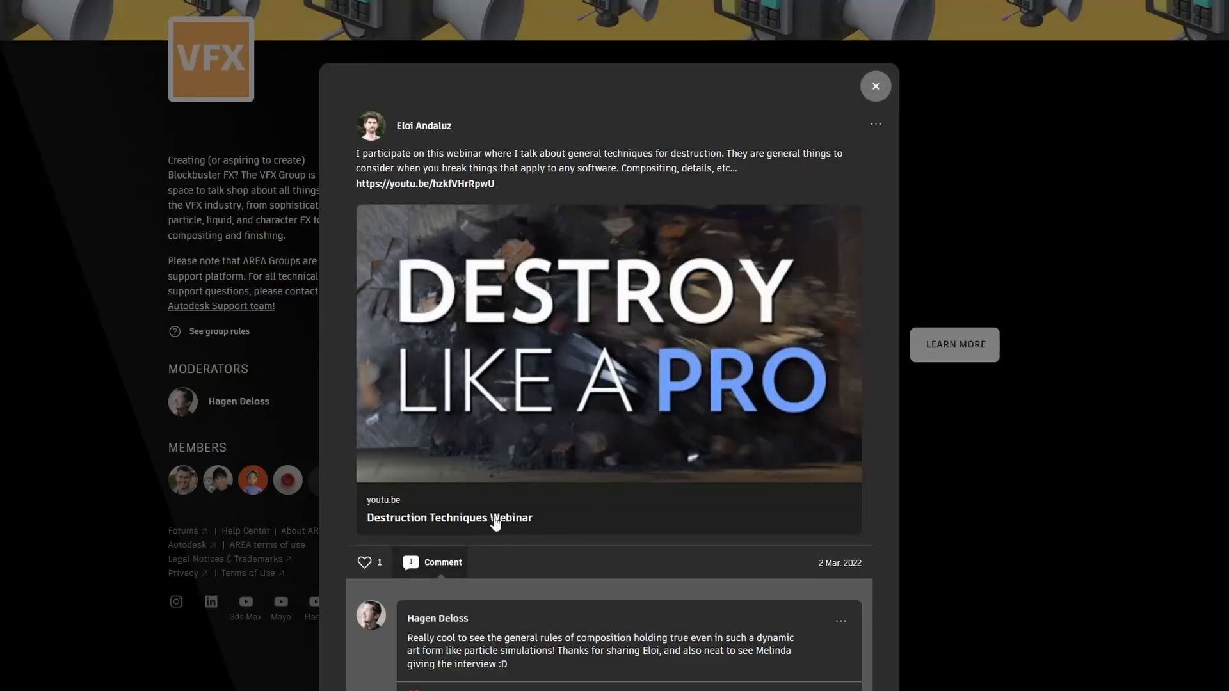
{"action": "scroll", "scroll_direction": "down", "scroll_amount": 3}
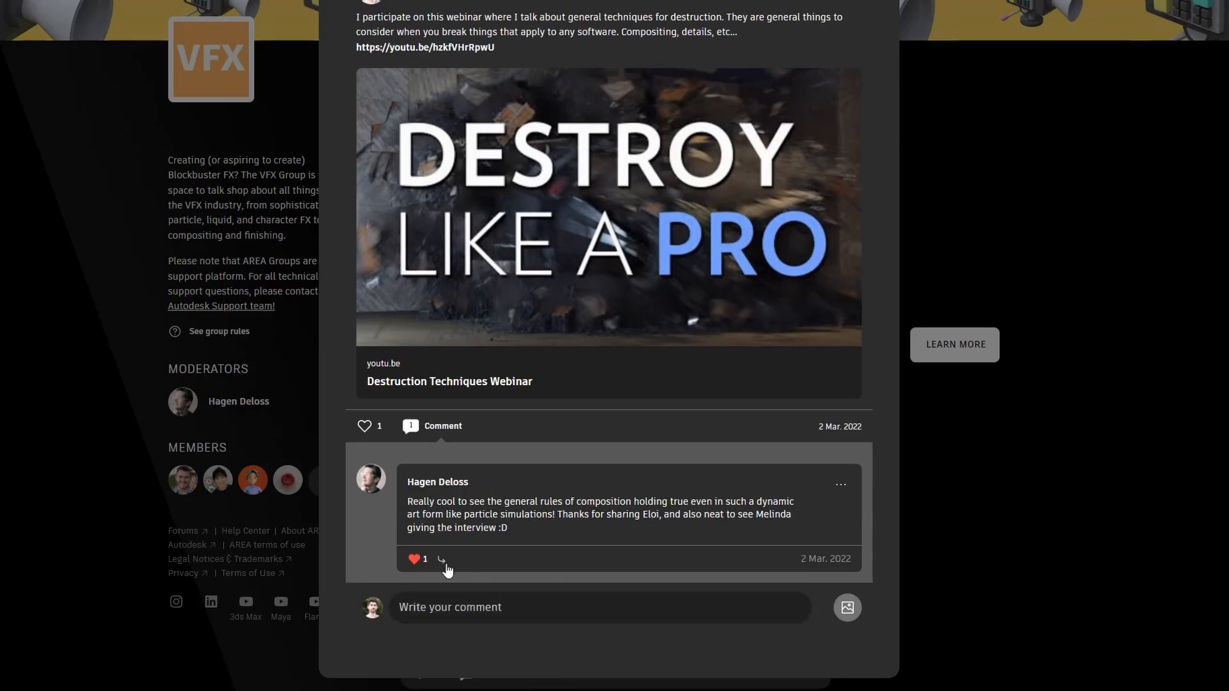
{"action": "left_click", "coordinate": [440, 559]}
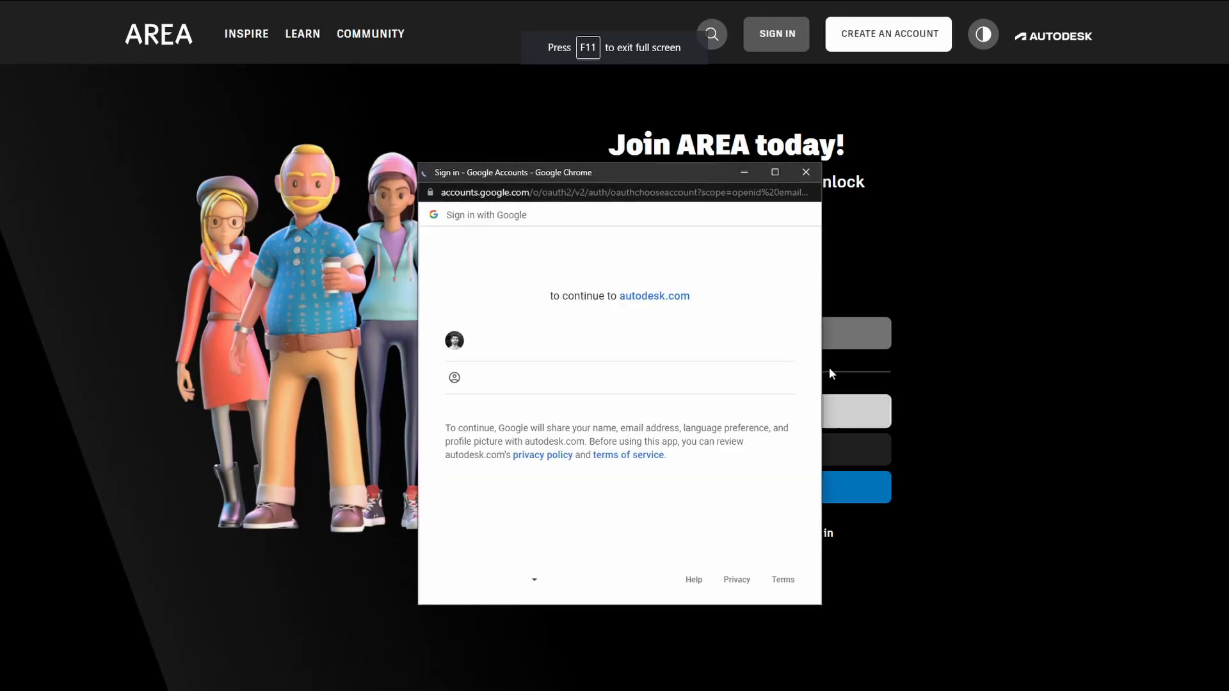
Step: Sign in with Google and save an About Me ending 'the last 20 years.'
{"action": "left_click", "coordinate": [806, 172]}
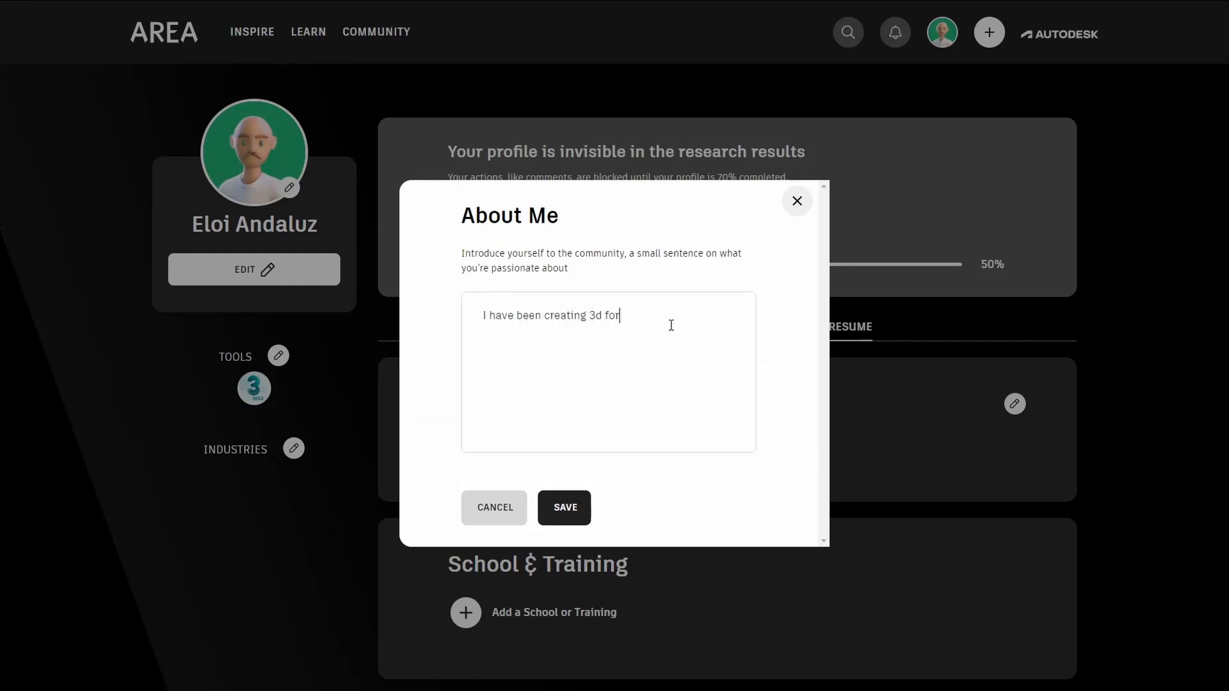
{"action": "type", "text": "the last 20 years."}
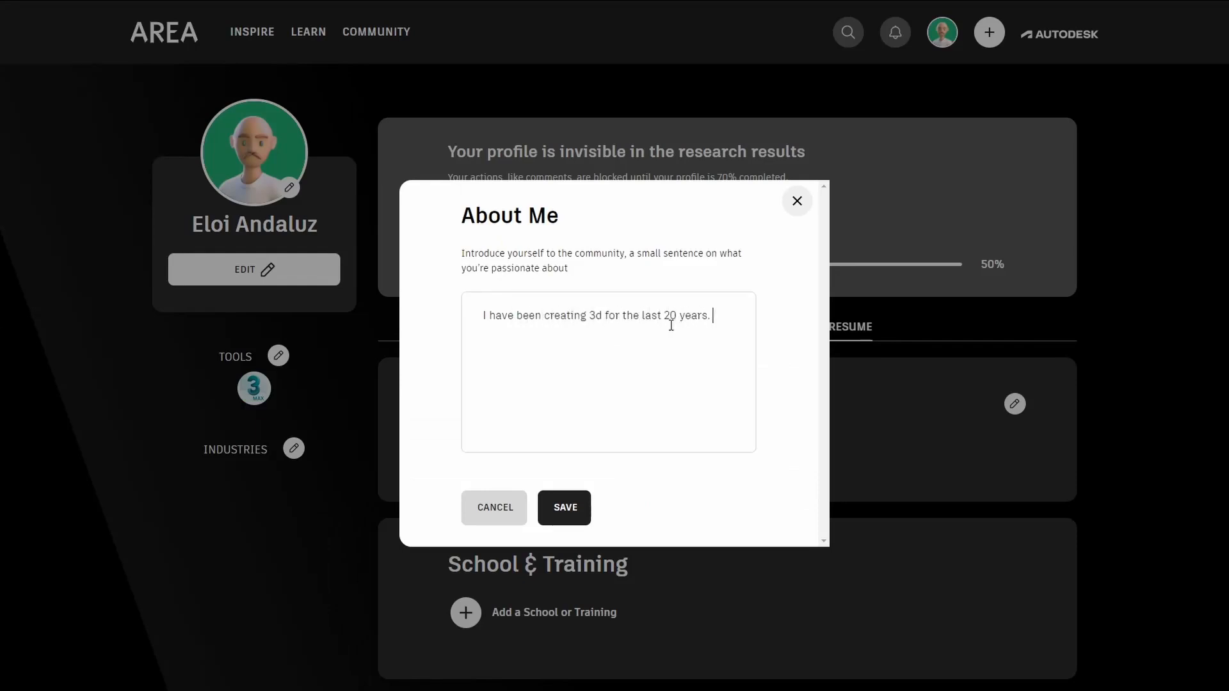
{"action": "left_click", "coordinate": [564, 507]}
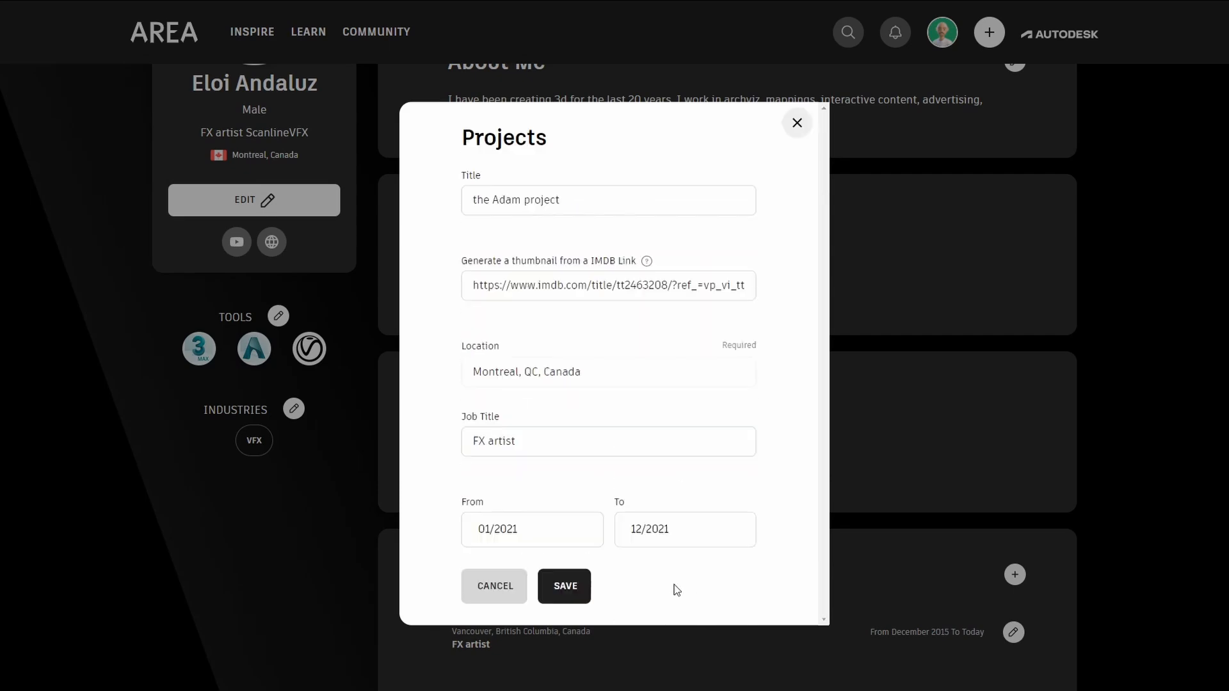
Step: Save the Adam project entry and expand the full Projects list
{"action": "left_click", "coordinate": [564, 586]}
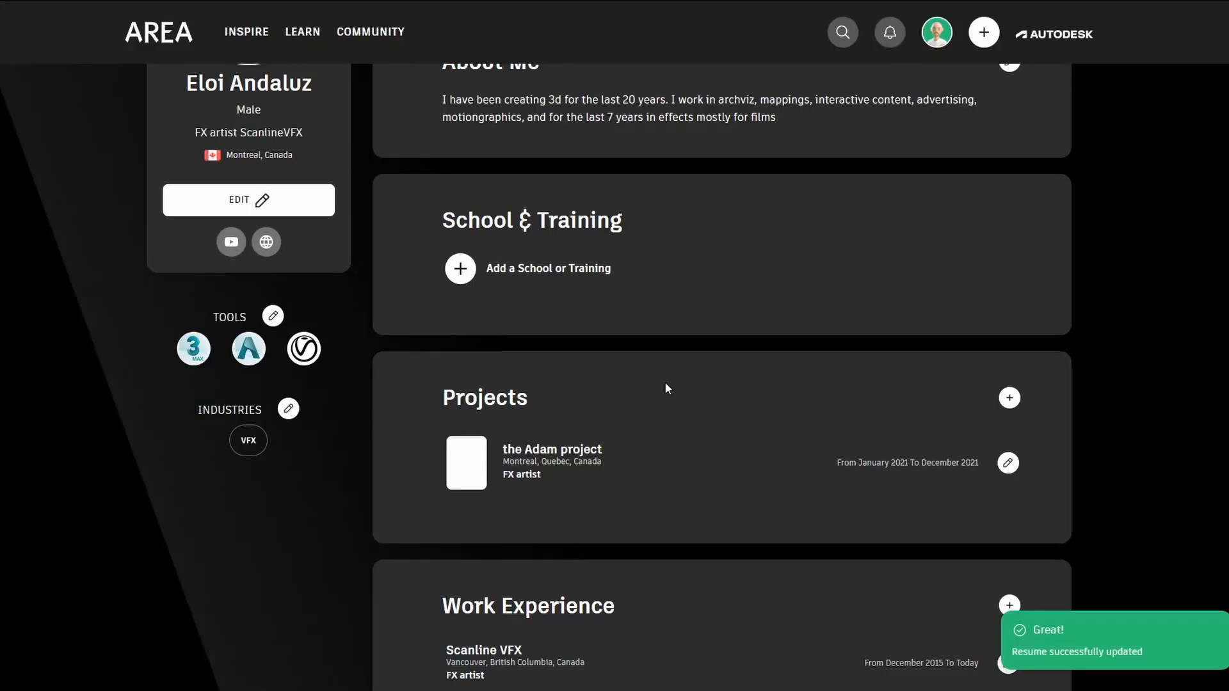
{"action": "scroll", "scroll_direction": "down", "scroll_amount": 3}
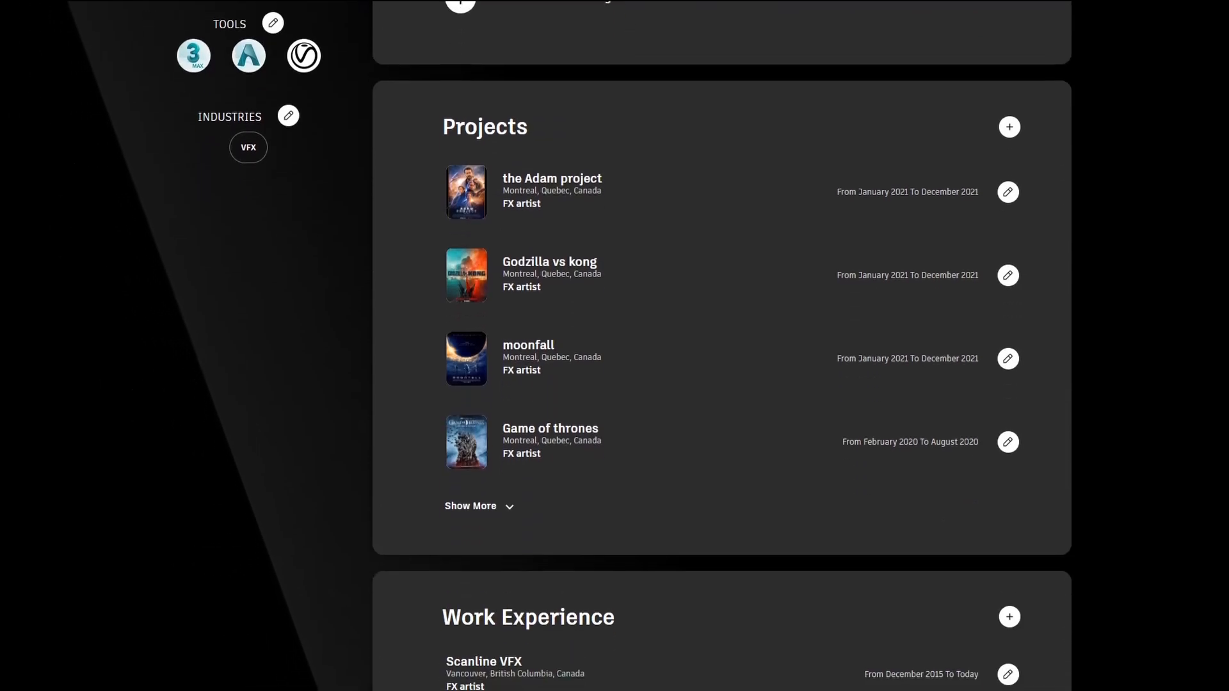
{"action": "left_click", "coordinate": [470, 506]}
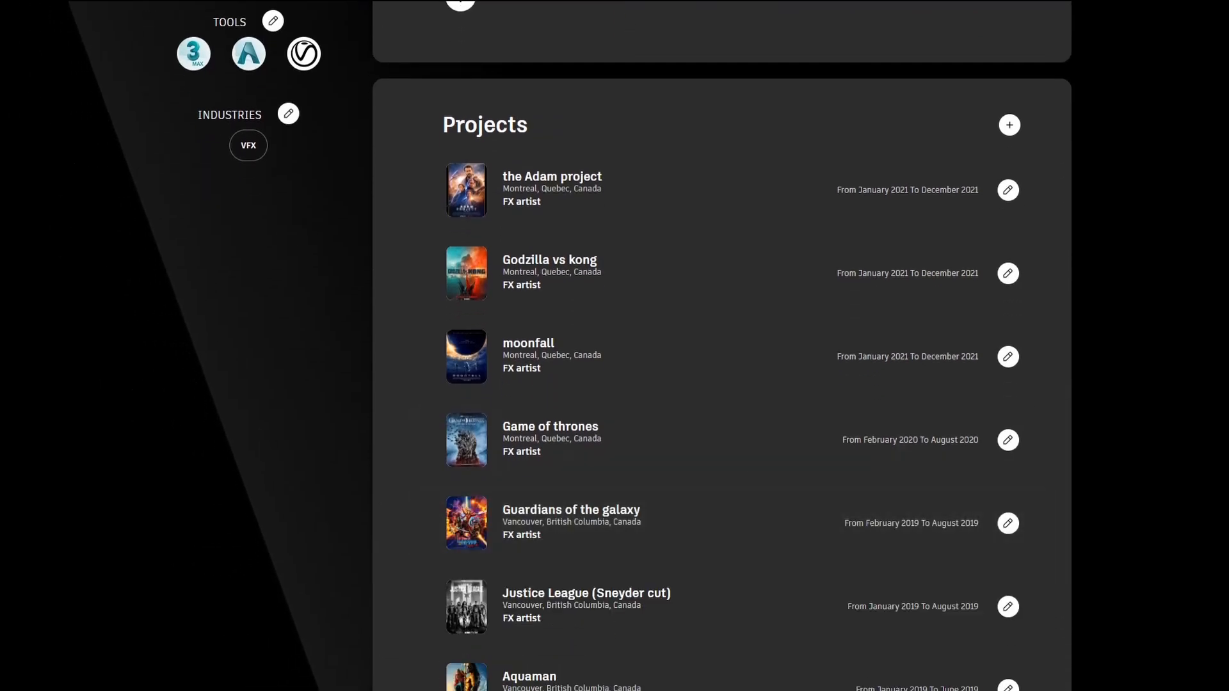
{"action": "scroll", "scroll_direction": "down", "scroll_amount": 3}
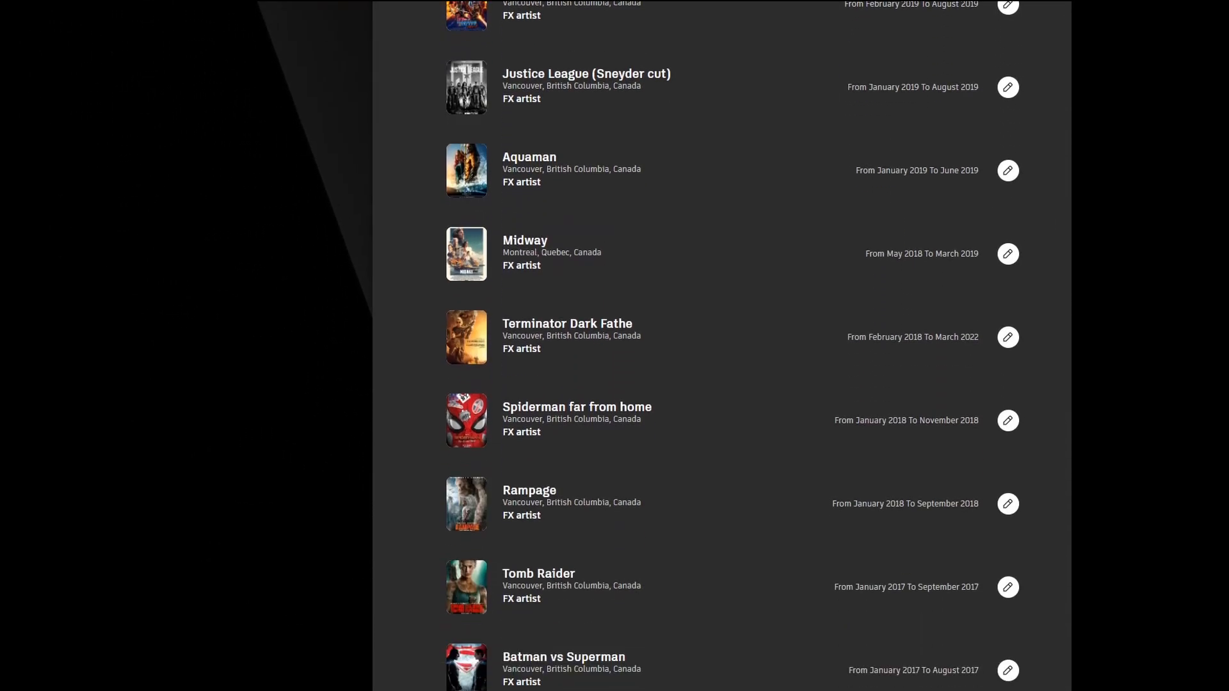
{"action": "scroll", "scroll_direction": "down", "scroll_amount": 3}
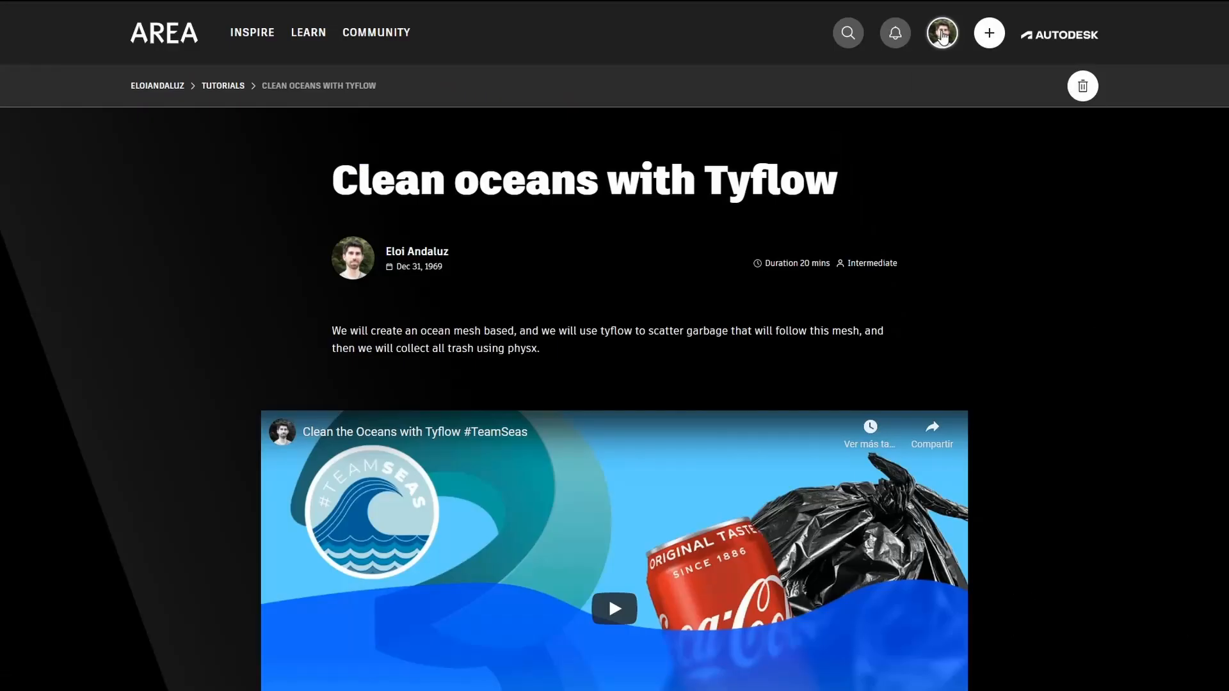
Step: Review the profile's Resume tab by scrolling through it
{"action": "left_click", "coordinate": [941, 32]}
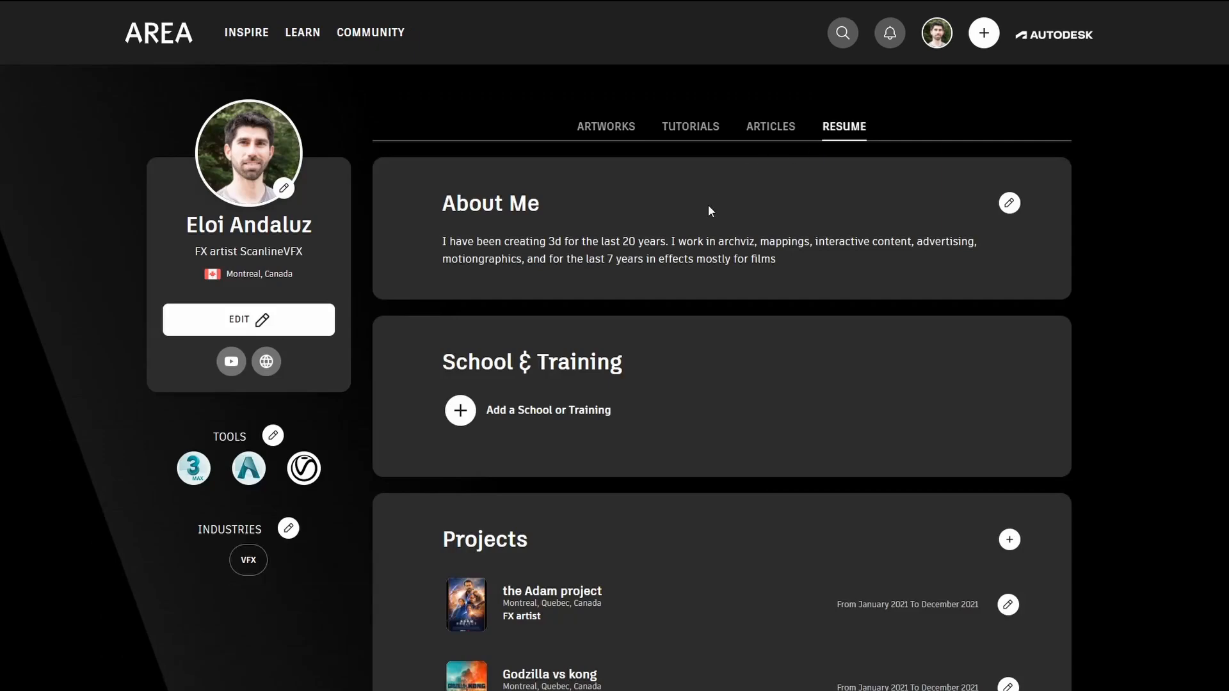
{"action": "scroll", "scroll_direction": "down", "scroll_amount": 3}
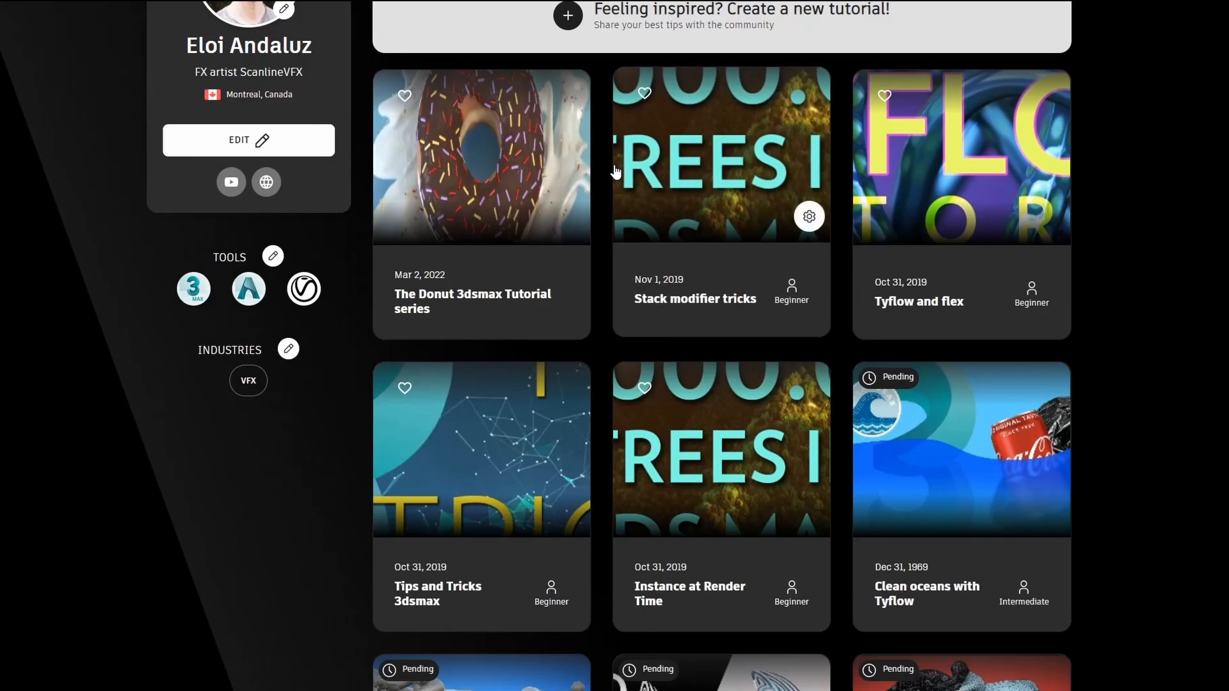
{"action": "scroll", "scroll_direction": "down", "scroll_amount": 3}
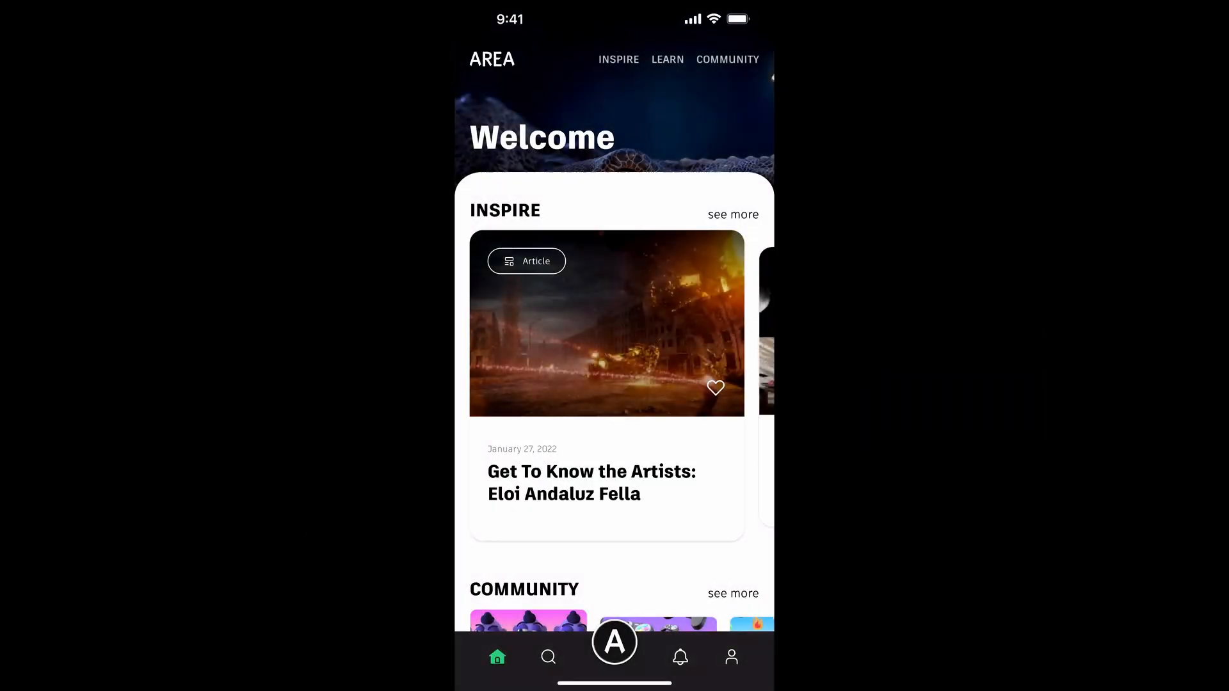
Step: Browse the app's Inspire gallery, filter to Articles, then return to the website Gallery
{"action": "left_click", "coordinate": [618, 60]}
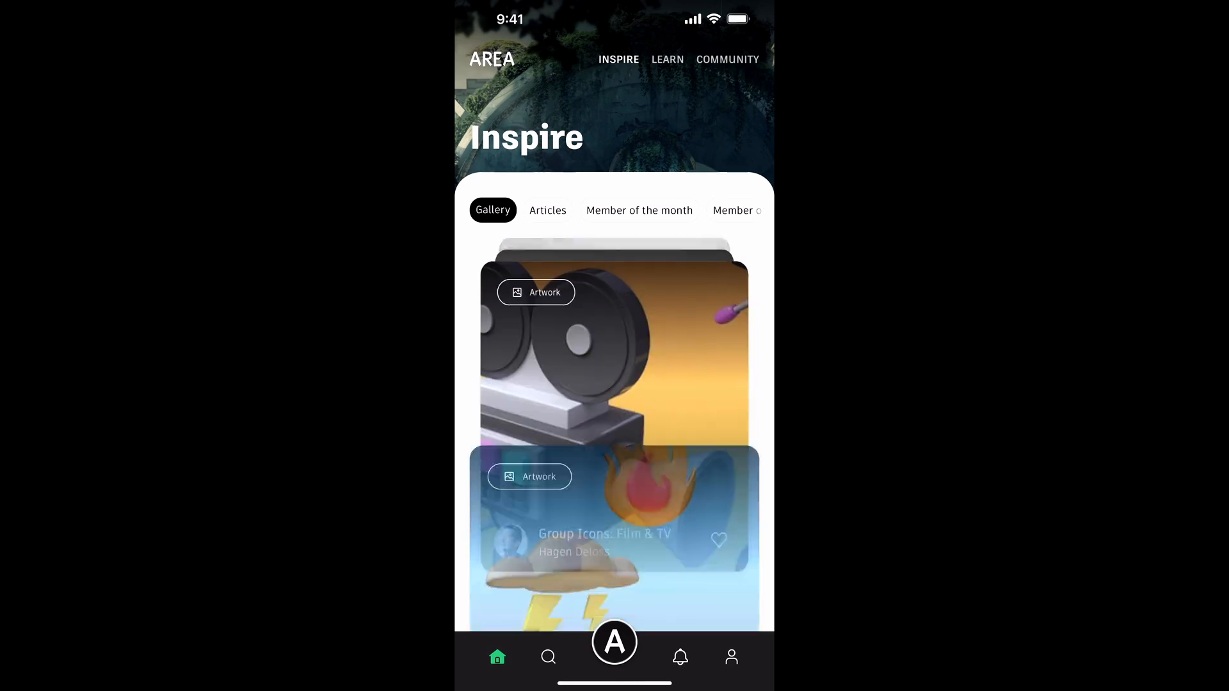
{"action": "scroll", "scroll_direction": "down", "scroll_amount": 3}
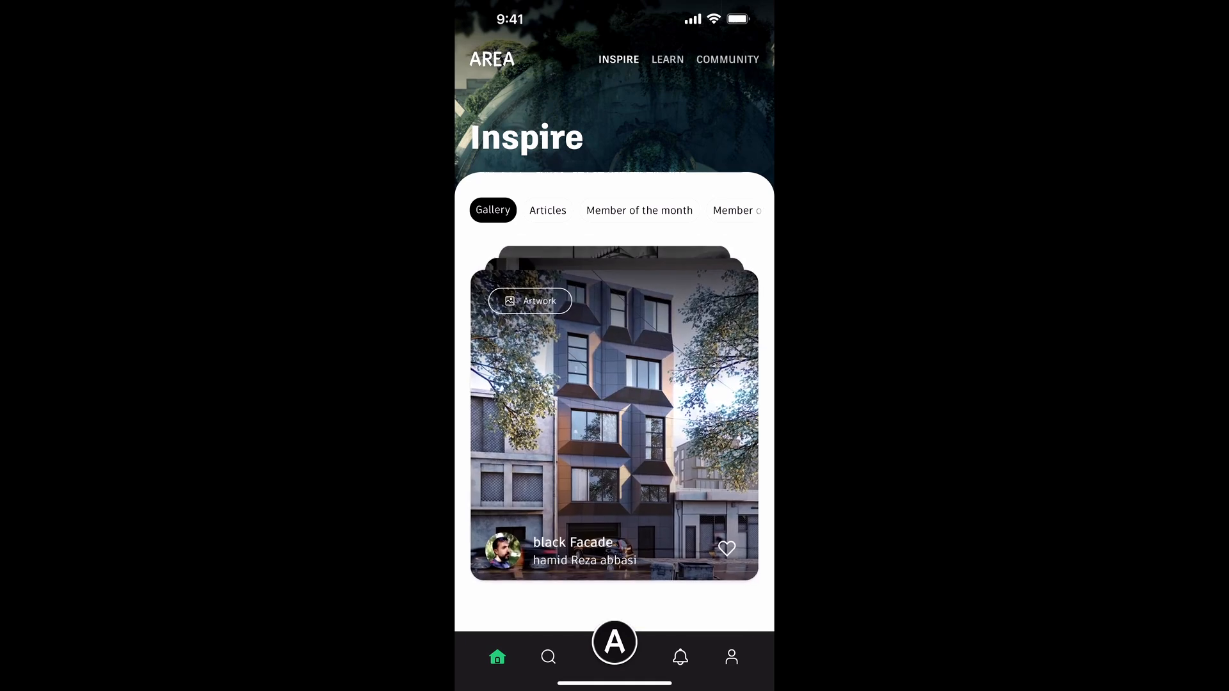
{"action": "left_click", "coordinate": [548, 210]}
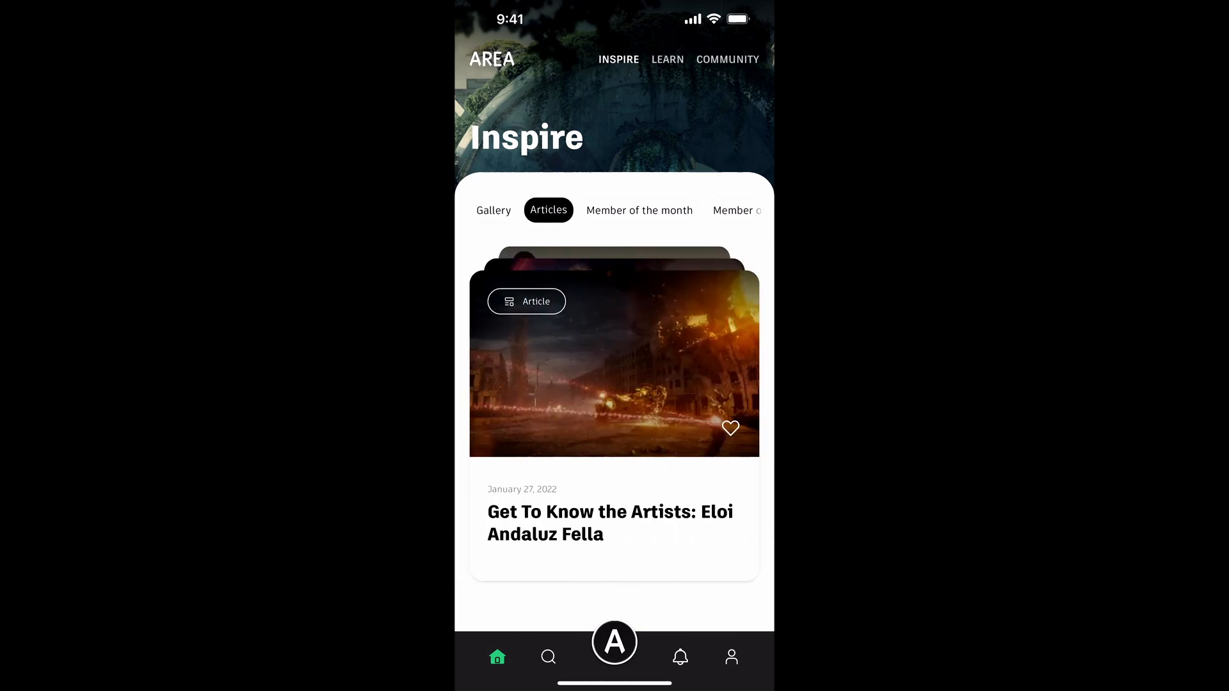
{"action": "left_click", "coordinate": [667, 59]}
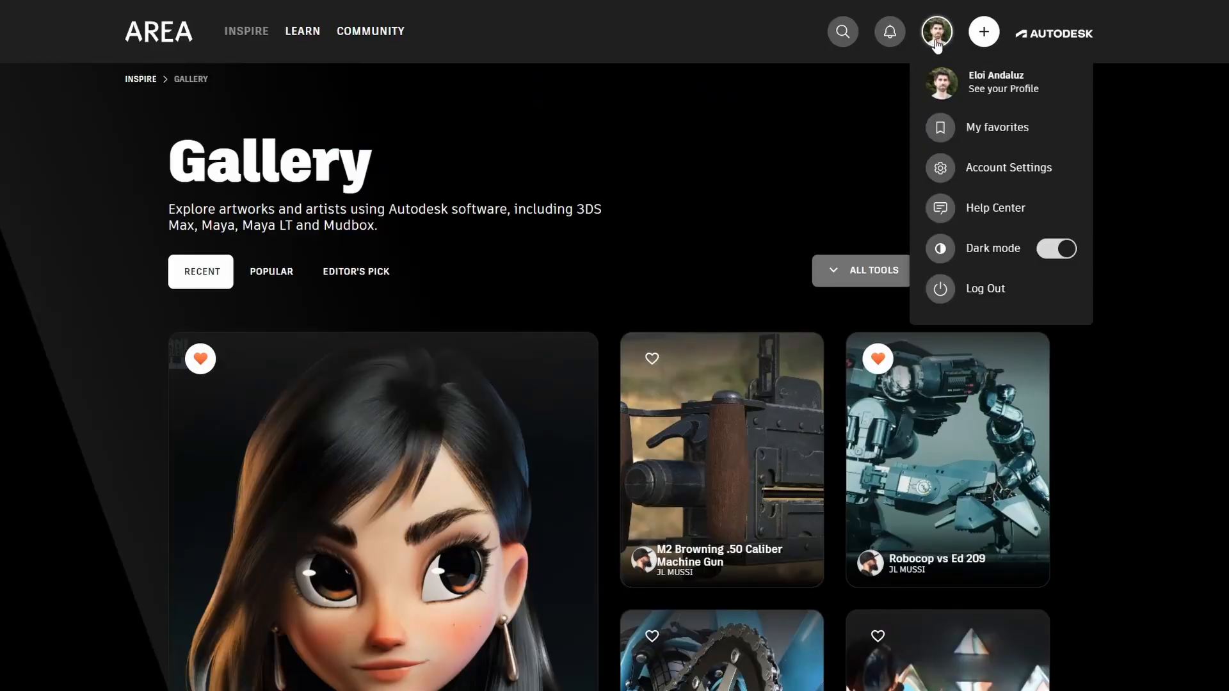
{"action": "left_click", "coordinate": [1056, 248]}
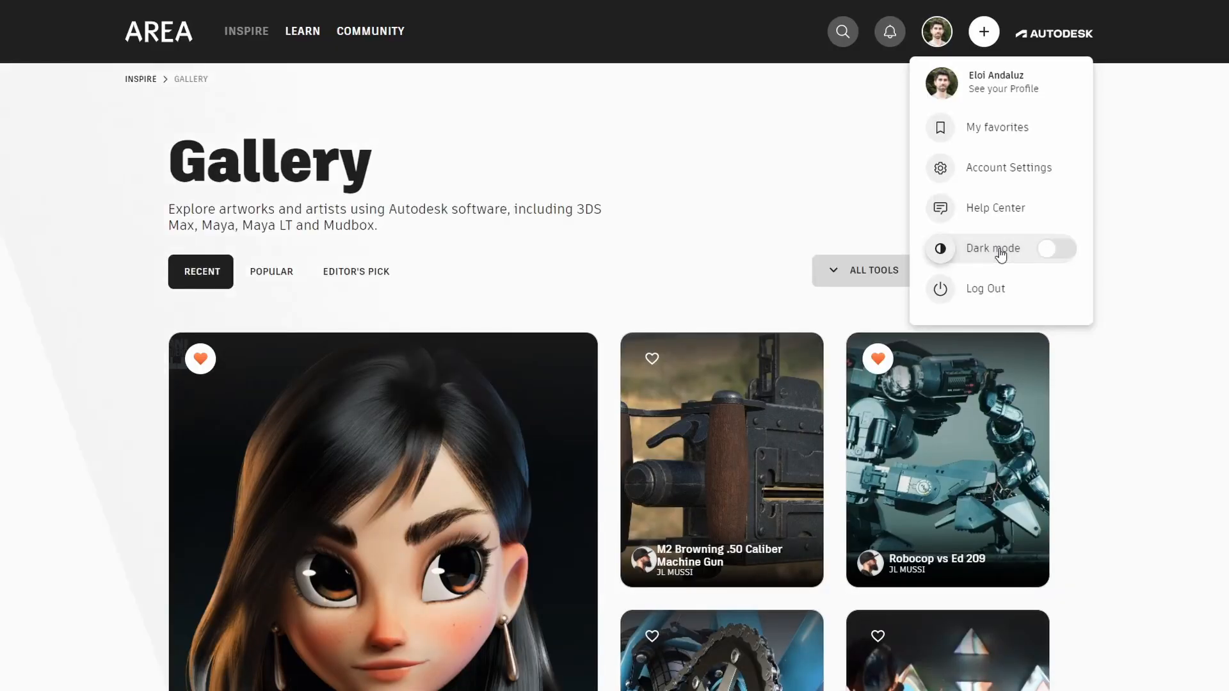
{"action": "left_click", "coordinate": [1055, 248]}
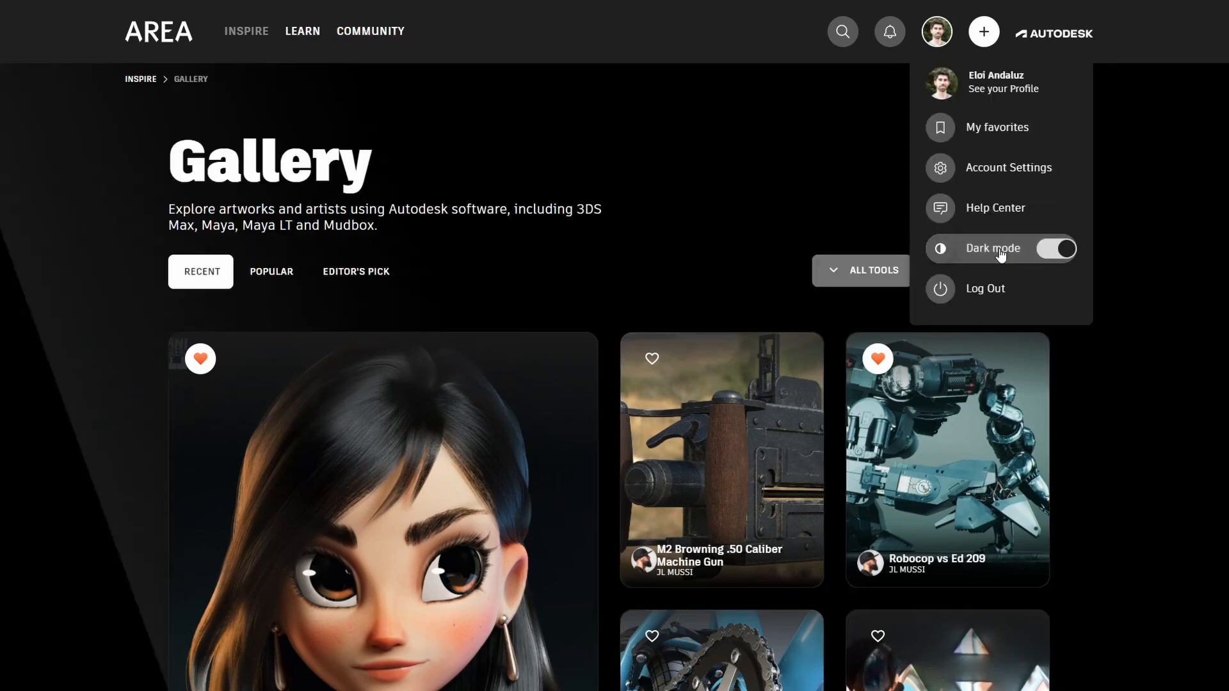
{"action": "left_click", "coordinate": [1056, 249]}
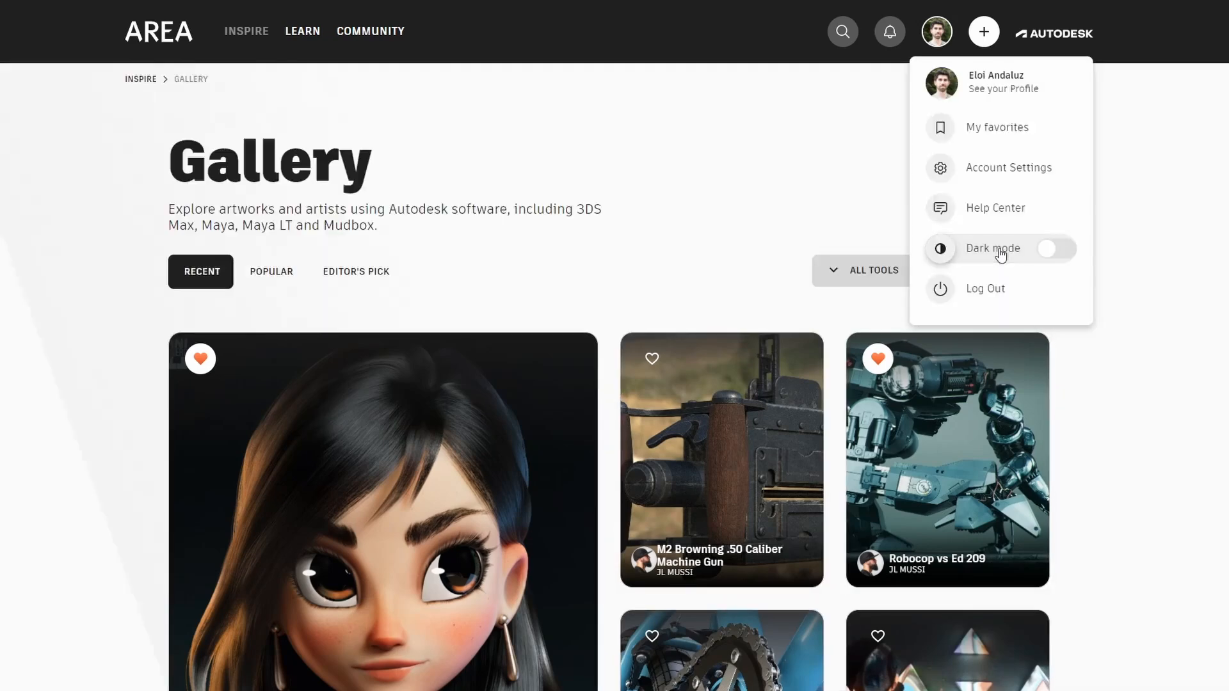
{"action": "left_click", "coordinate": [1054, 248]}
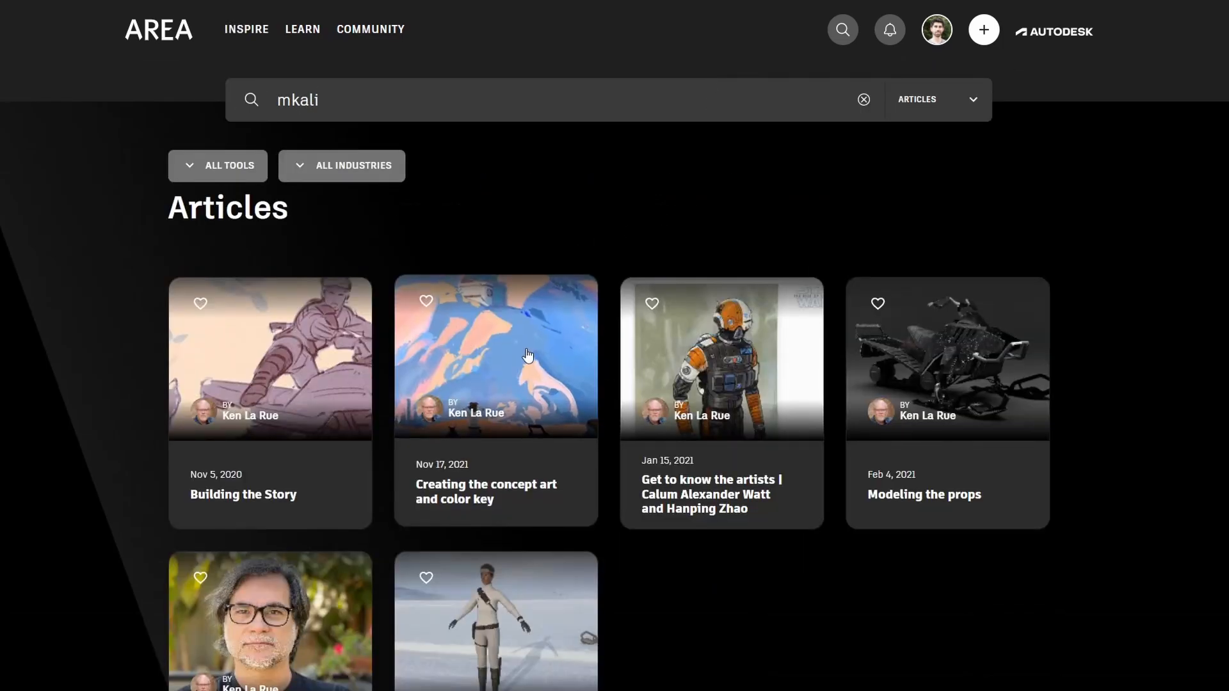
Step: Read the 'Creating the concept art and color key' article and like 'Pumpkin Jack Jack vs Cookies'
{"action": "left_click", "coordinate": [495, 358]}
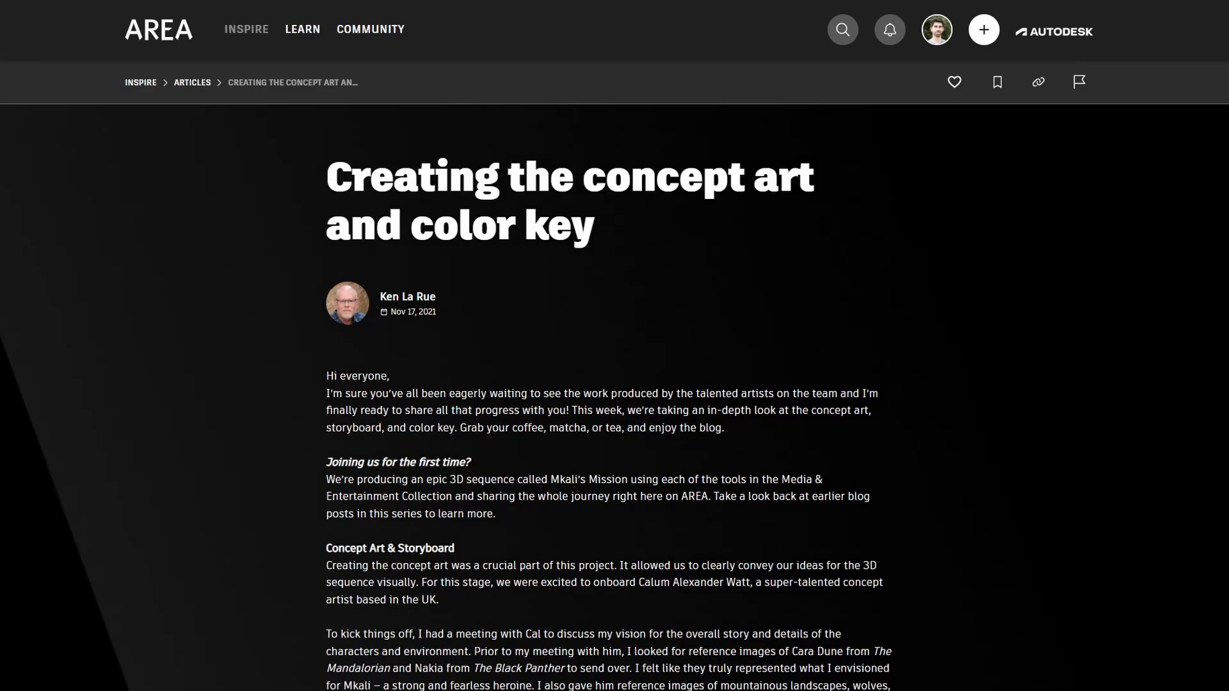
{"action": "scroll", "scroll_direction": "down", "scroll_amount": 3}
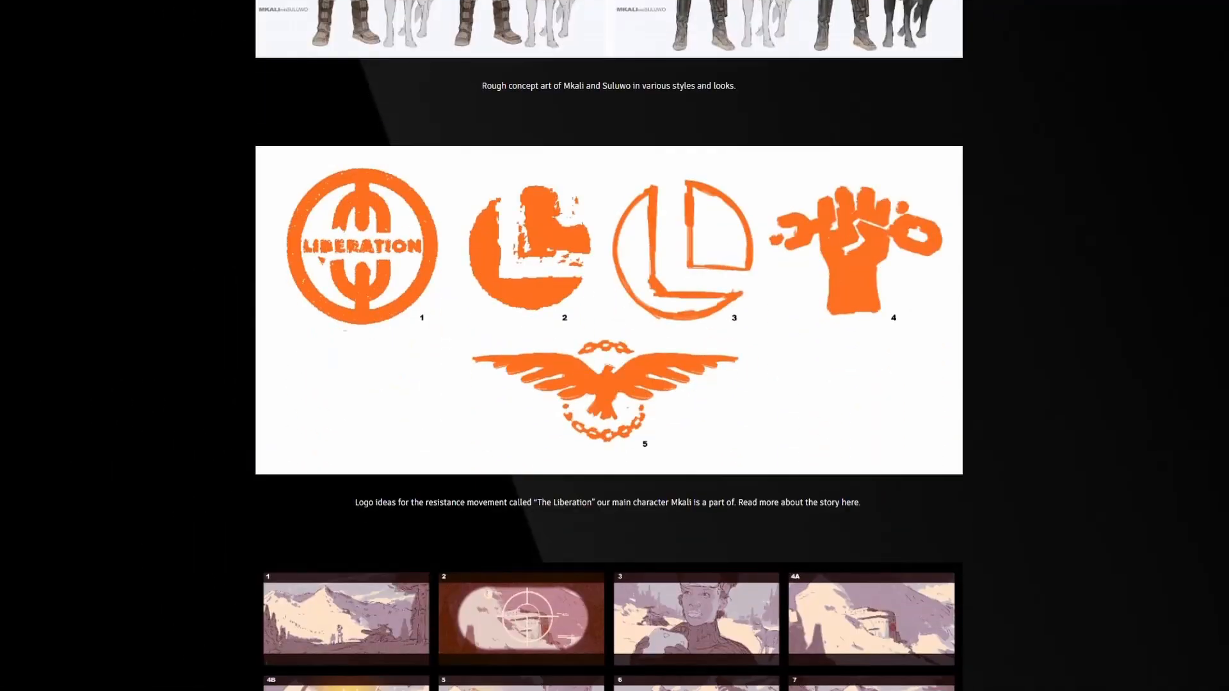
{"action": "left_click", "coordinate": [954, 66]}
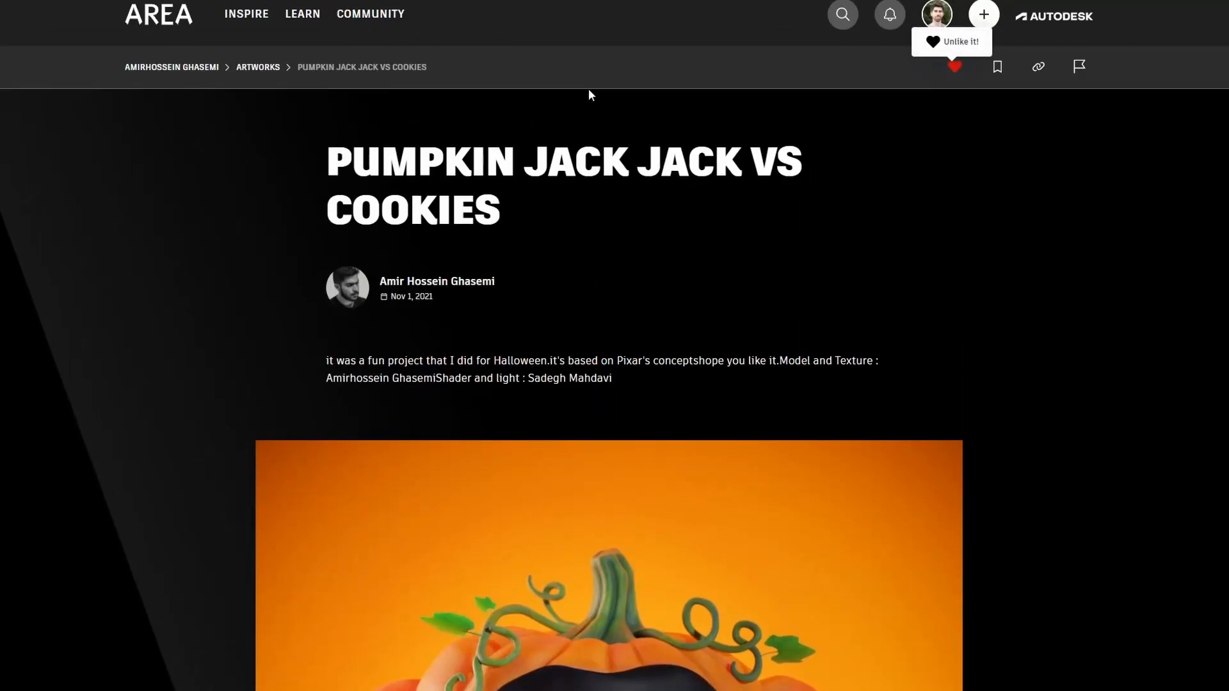
Step: Scroll the community feed and like the 'HUXLEY - Process' post
{"action": "left_click", "coordinate": [370, 14]}
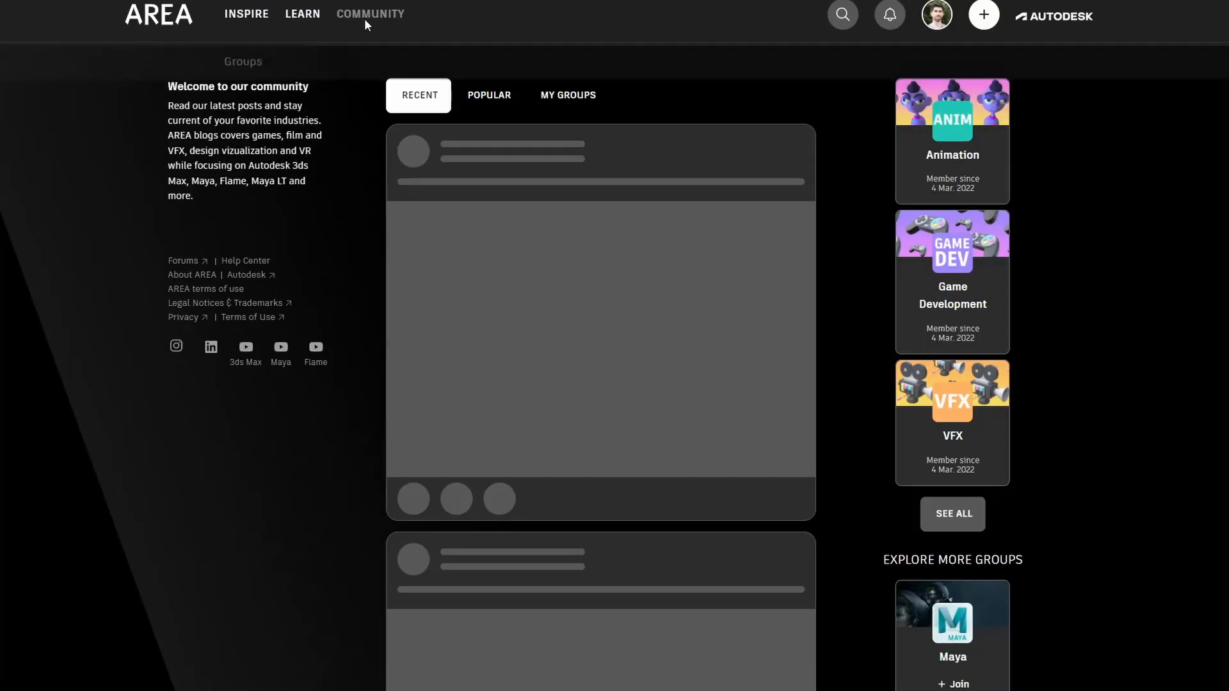
{"action": "scroll", "scroll_direction": "down", "scroll_amount": 3}
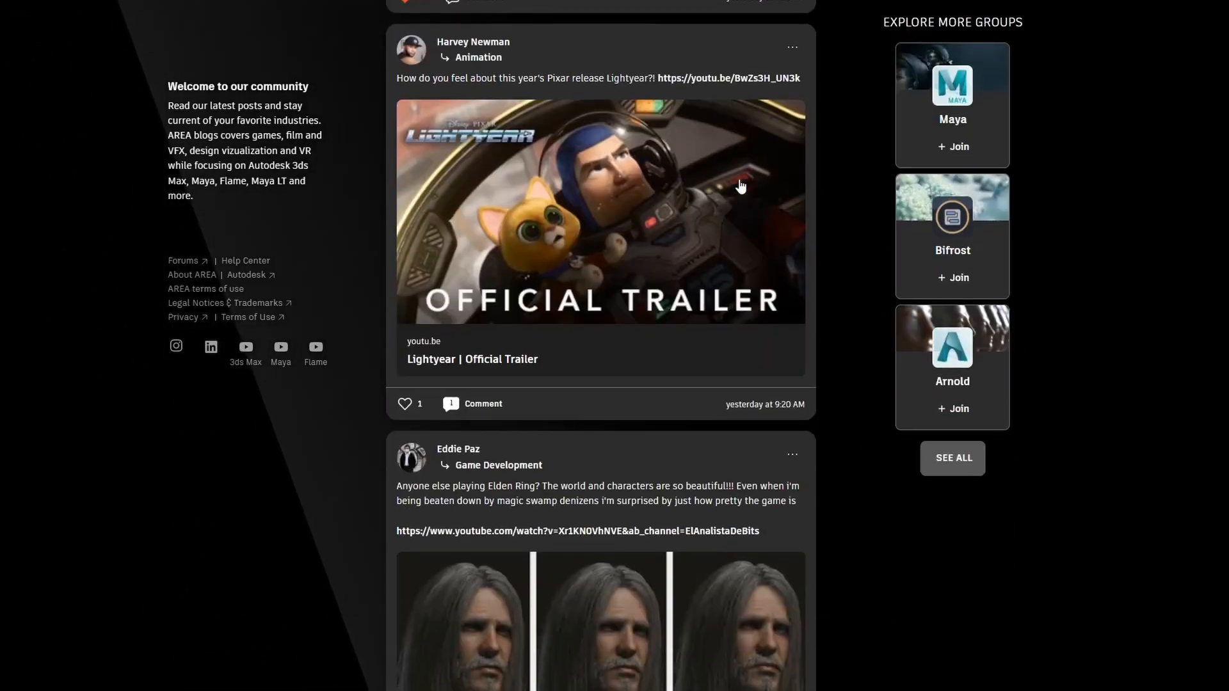
{"action": "scroll", "scroll_direction": "down", "scroll_amount": 3}
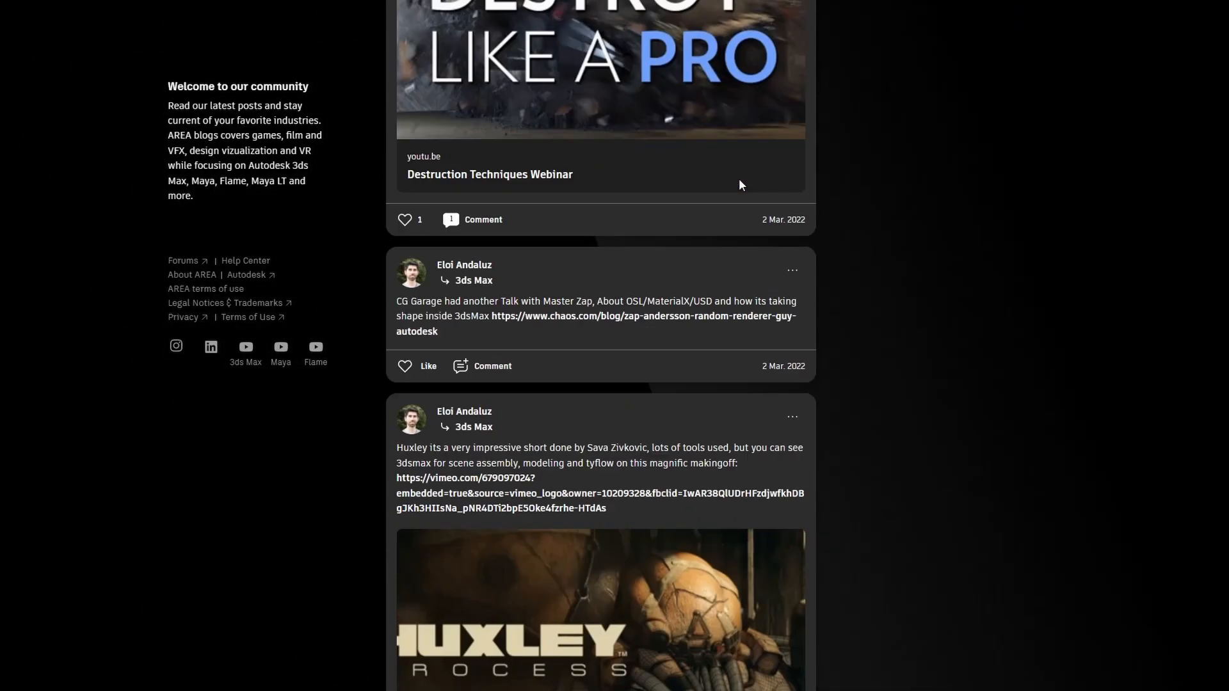
{"action": "scroll", "scroll_direction": "down", "scroll_amount": 3}
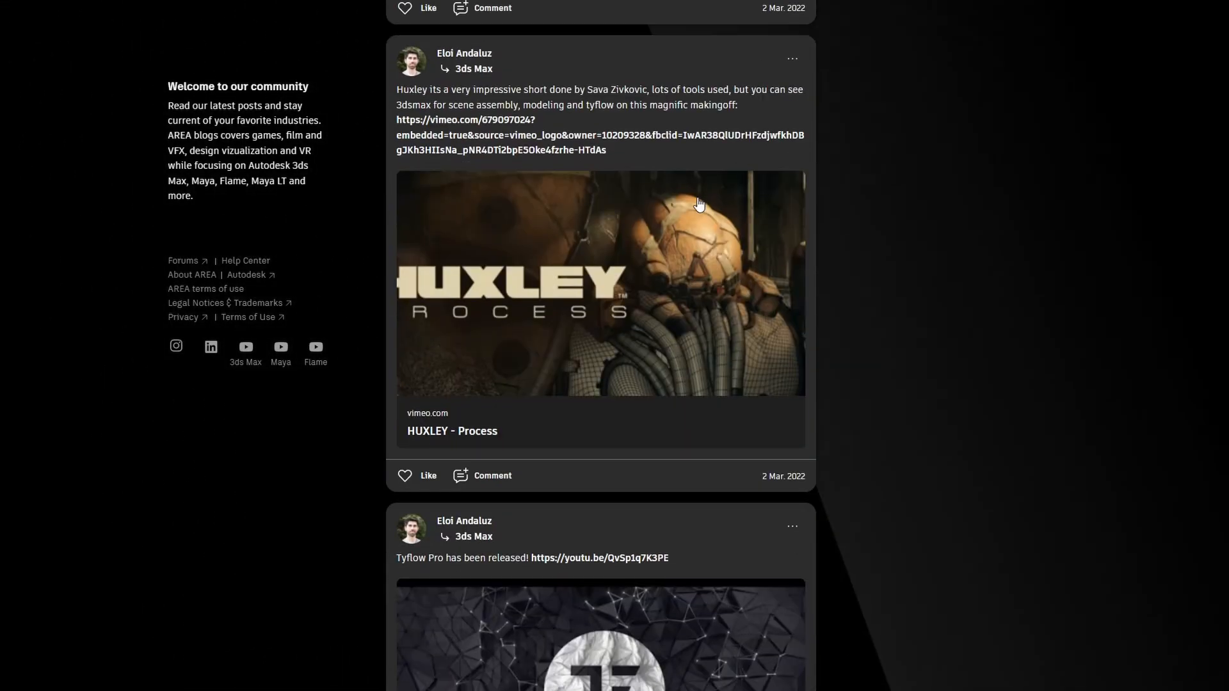
{"action": "left_click", "coordinate": [405, 476]}
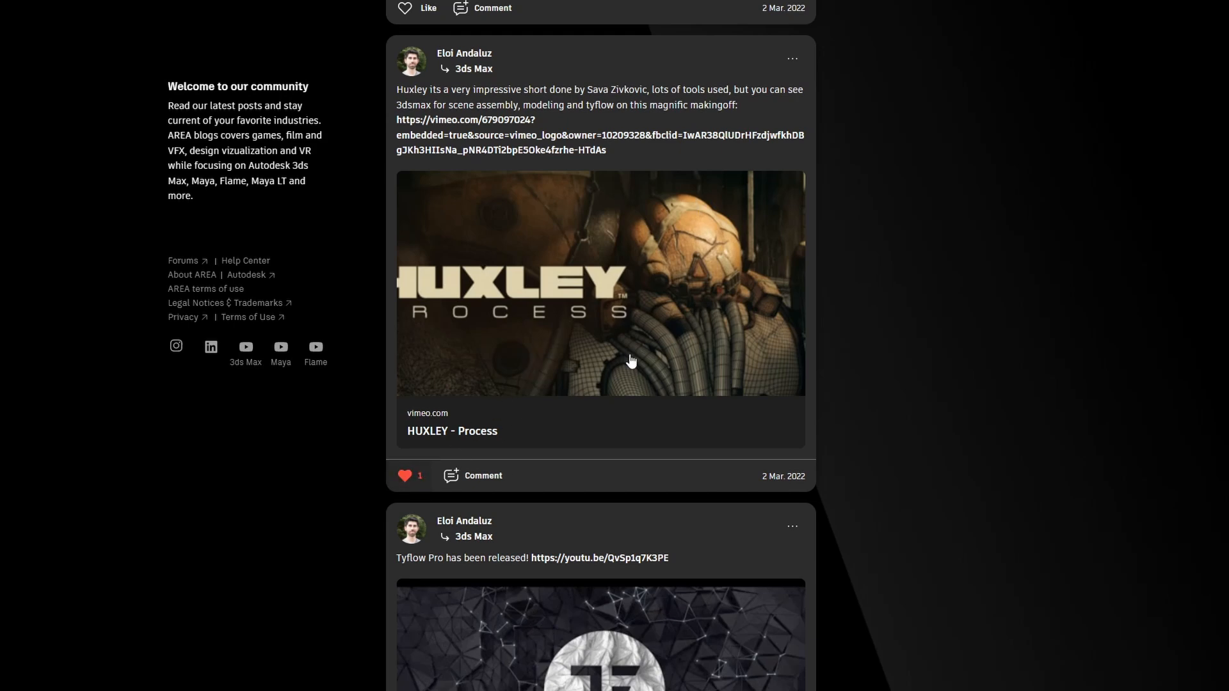
{"action": "scroll", "scroll_direction": "down", "scroll_amount": 3}
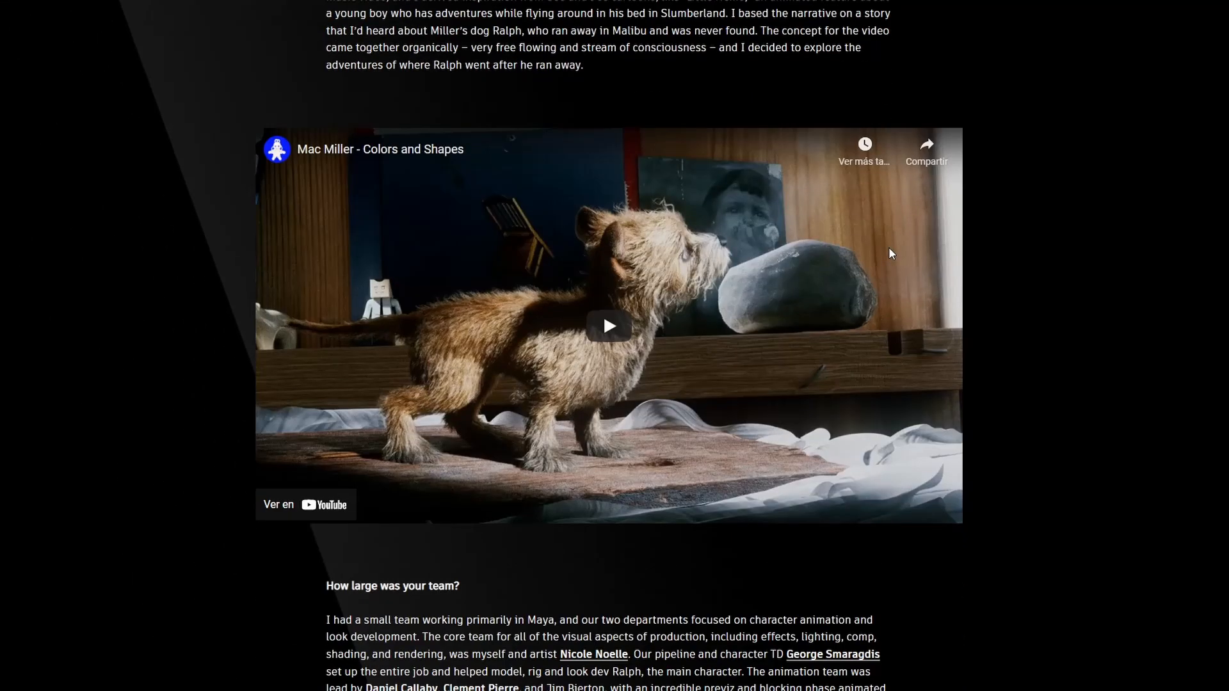
Step: Scroll through the February '21 and June '21 Monthly Roundup articles
{"action": "scroll", "scroll_direction": "down", "scroll_amount": 3}
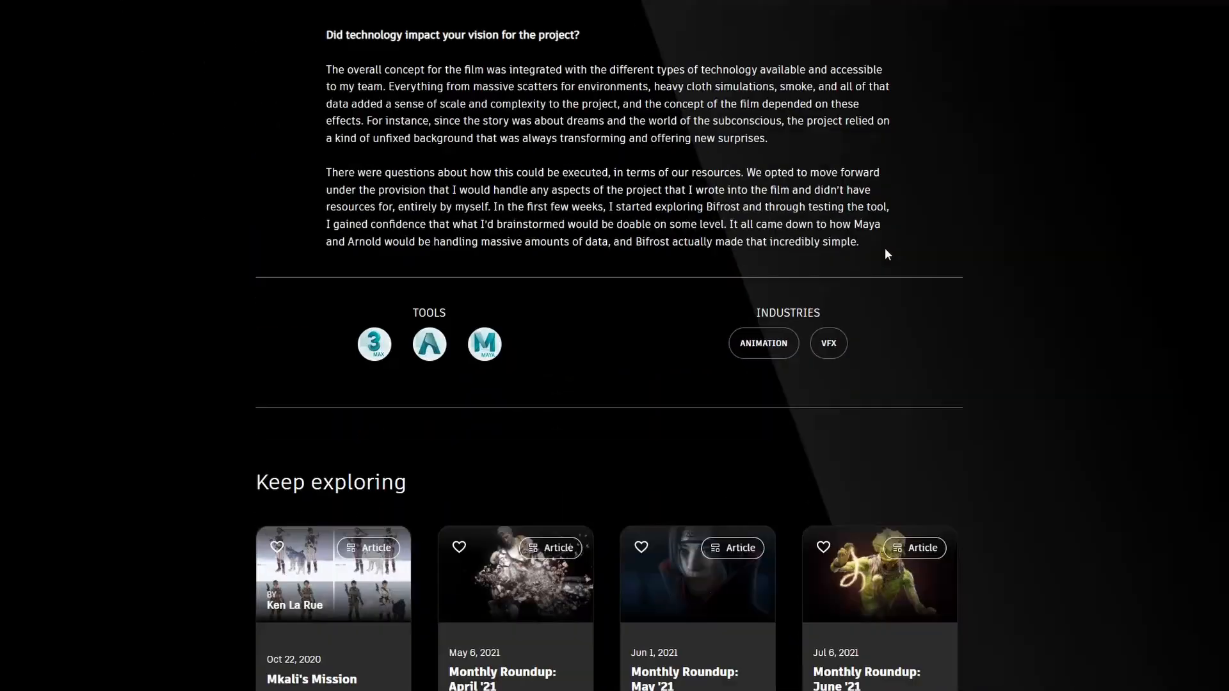
{"action": "scroll", "scroll_direction": "down", "scroll_amount": 3}
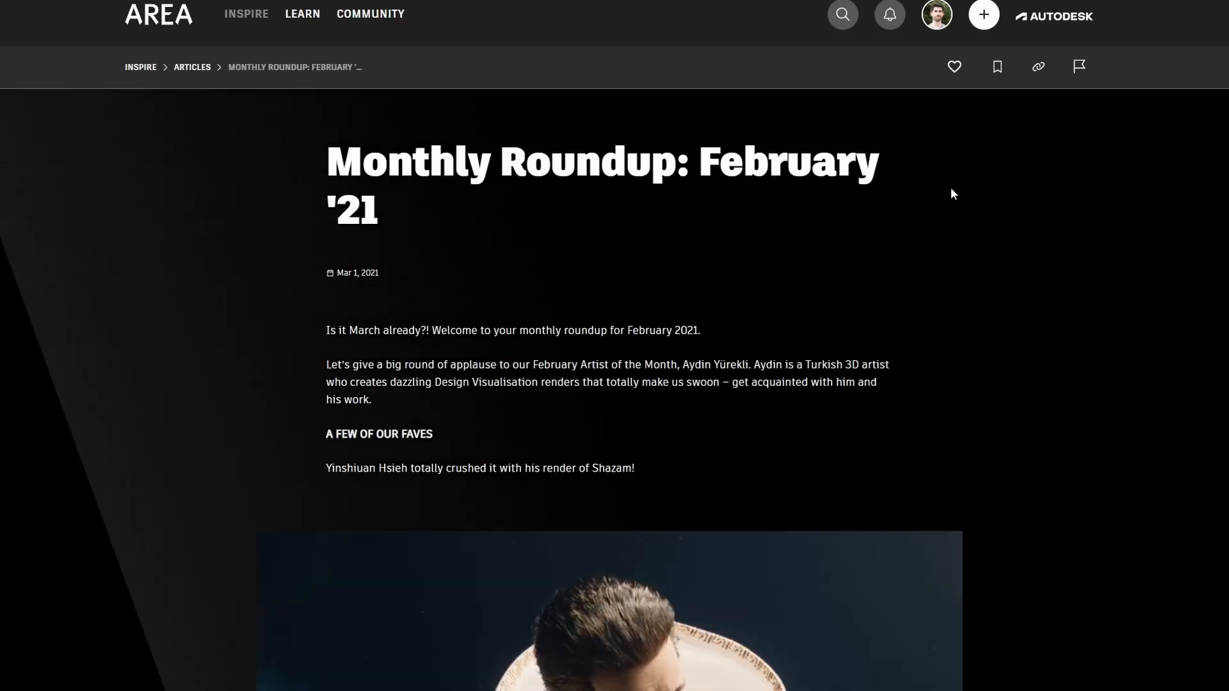
{"action": "scroll", "scroll_direction": "down", "scroll_amount": 3}
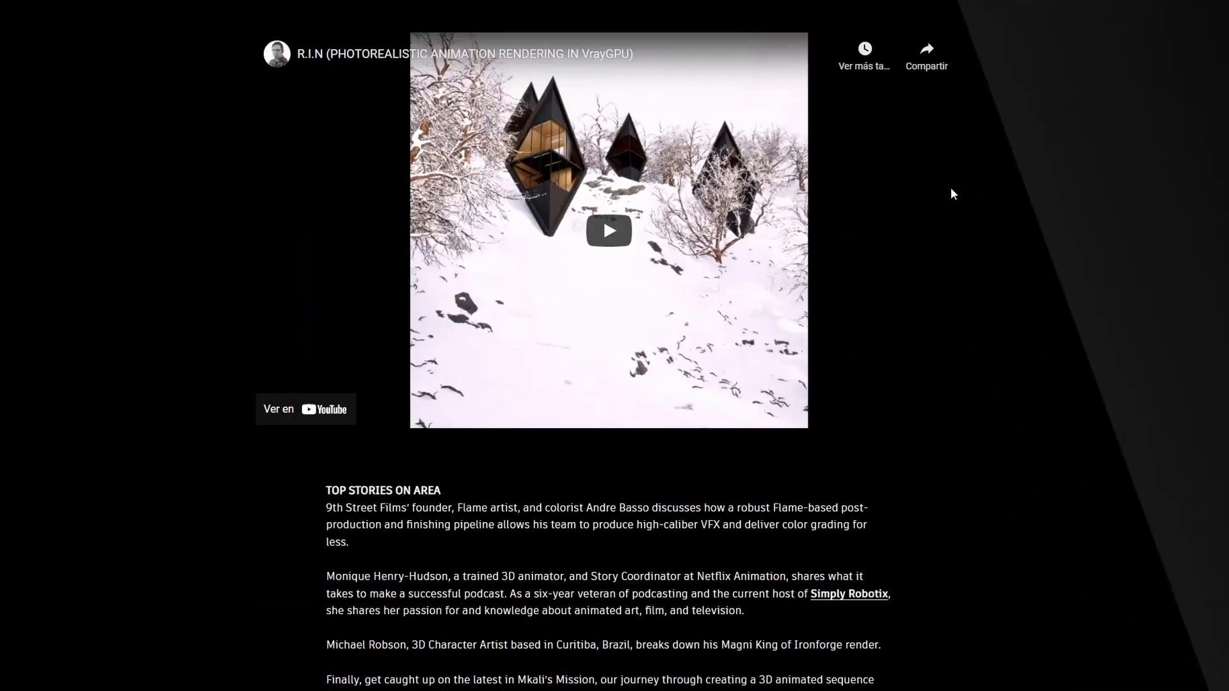
{"action": "scroll", "scroll_direction": "down", "scroll_amount": 3}
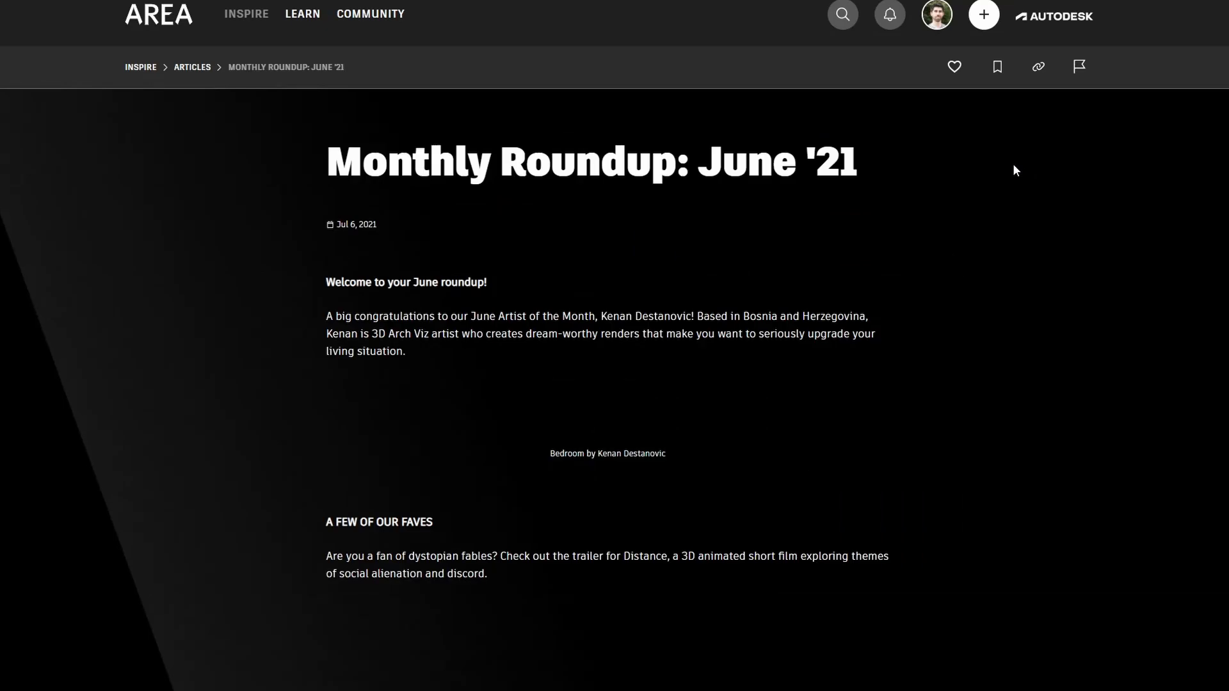
{"action": "scroll", "scroll_direction": "down", "scroll_amount": 3}
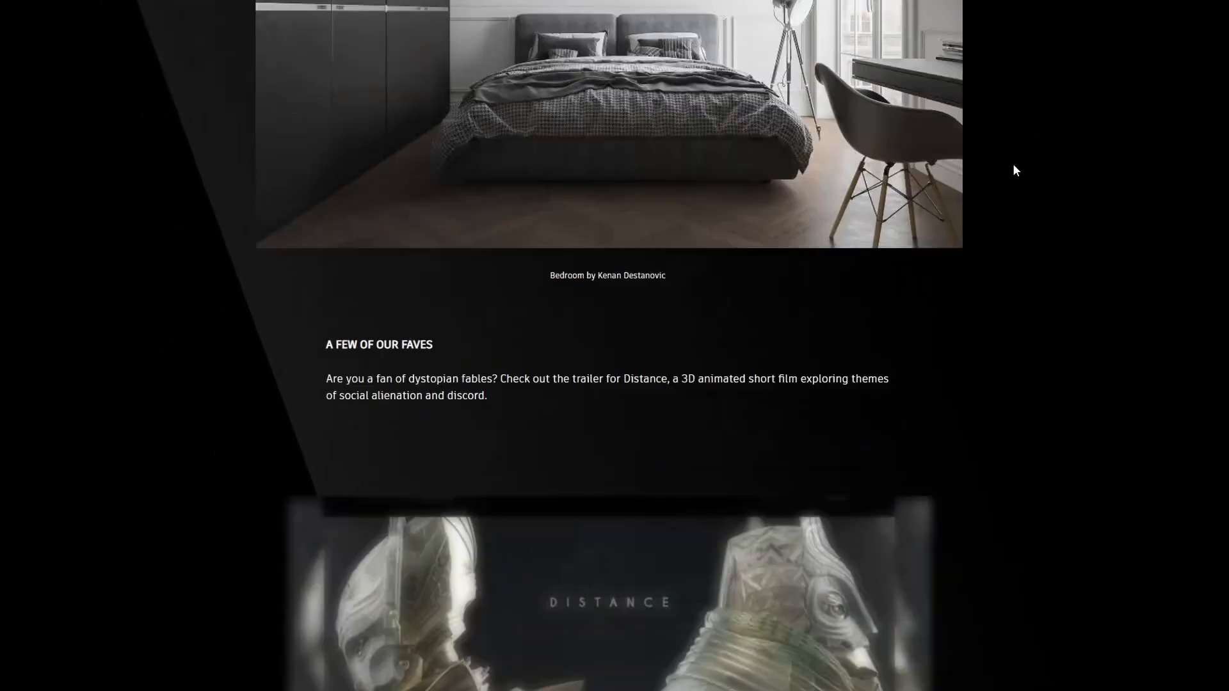
{"action": "scroll", "scroll_direction": "down", "scroll_amount": 3}
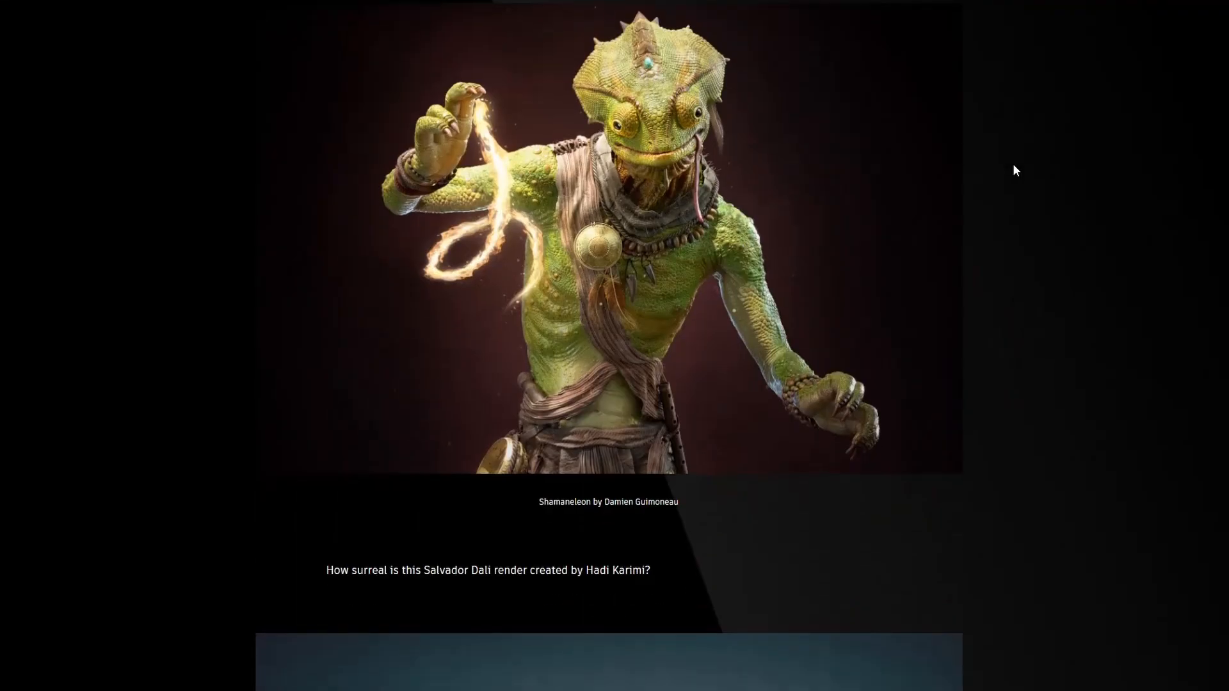